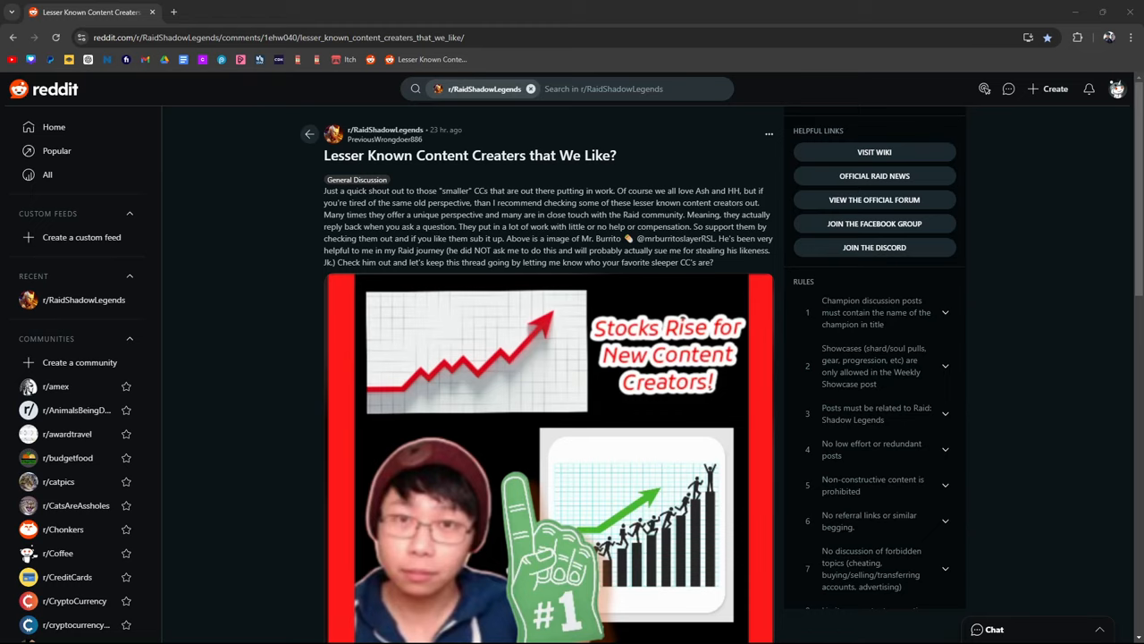
pyautogui.moveTo(264, 283)
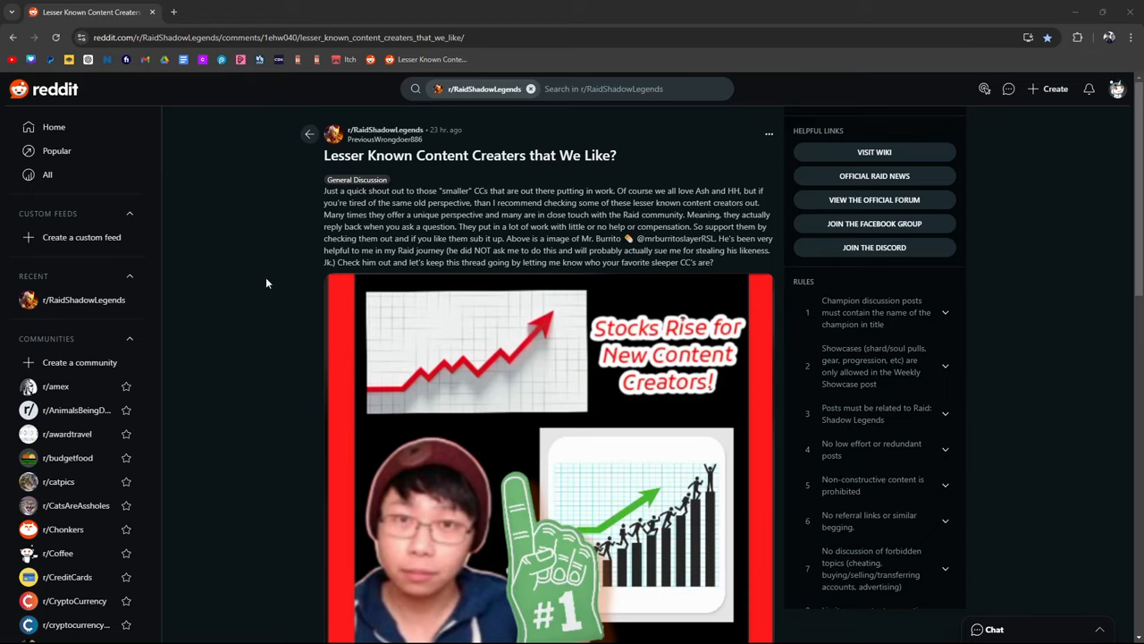
pyautogui.moveTo(295, 240)
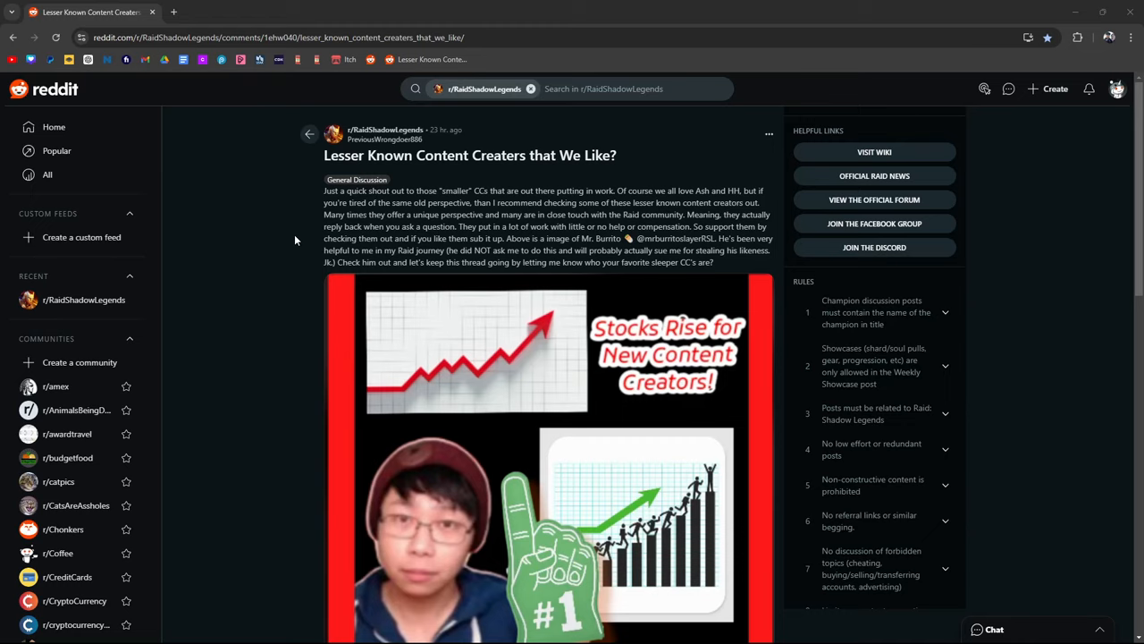
pyautogui.moveTo(581, 286)
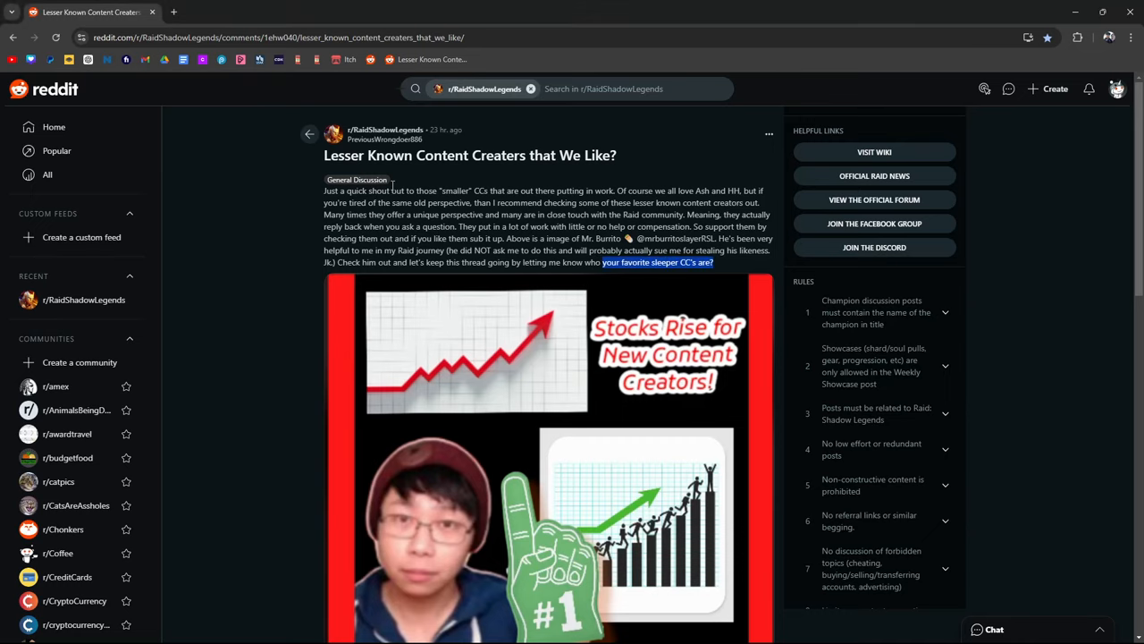
# Step: Scroll down to the comments and briefly highlight, then clear, a phrase in the first comment
pyautogui.scroll(-3)
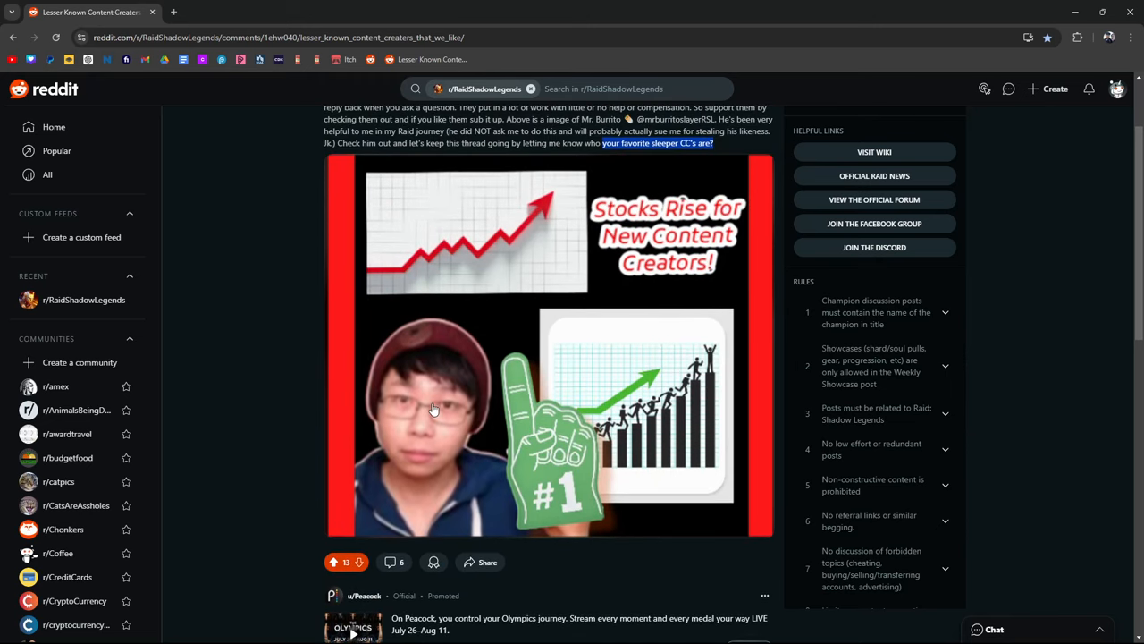
pyautogui.scroll(-3)
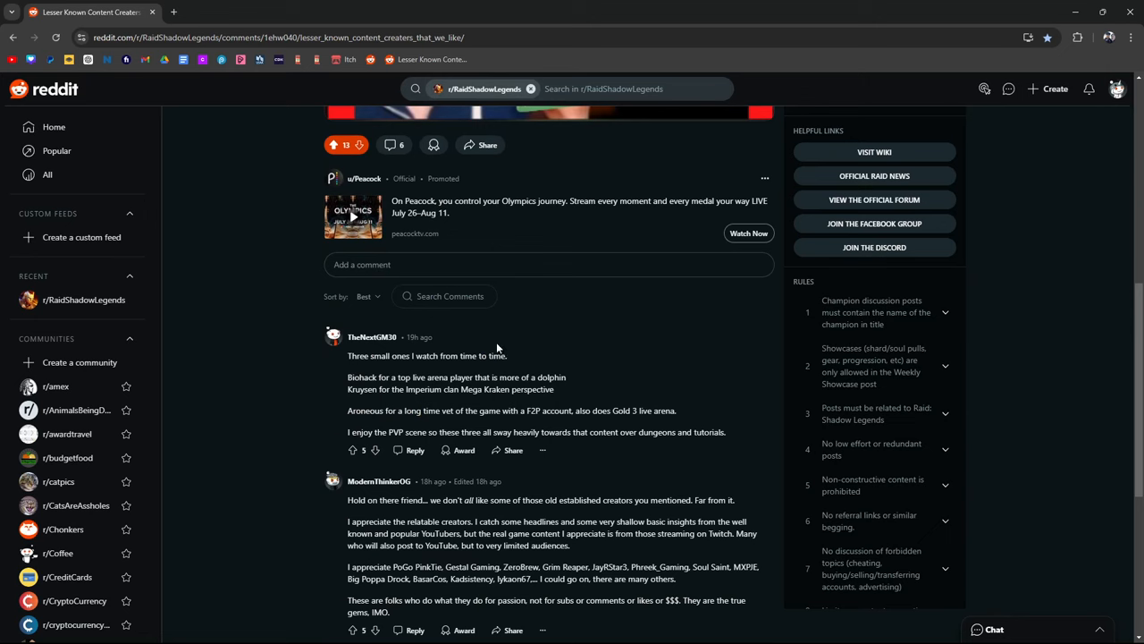
pyautogui.scroll(-3)
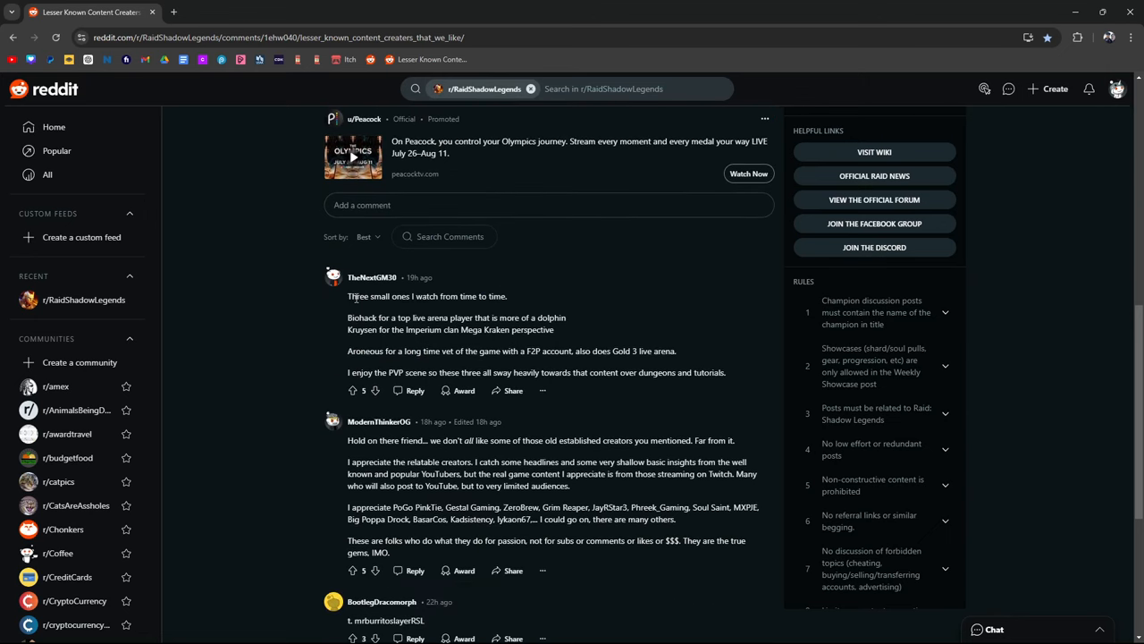
pyautogui.doubleClick(362, 318)
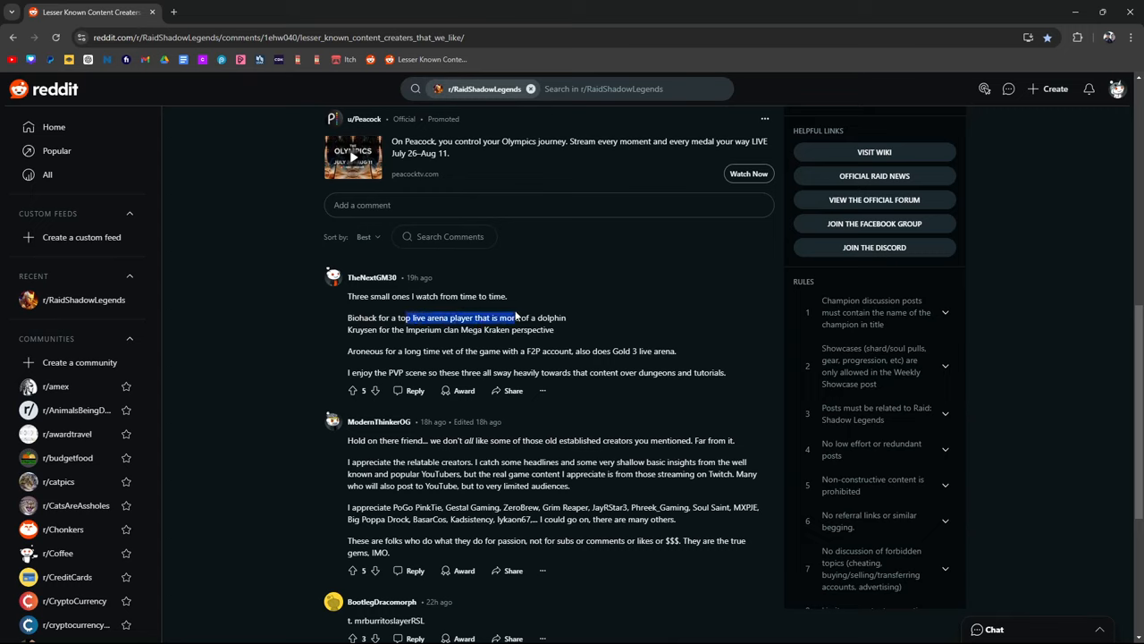
pyautogui.click(347, 335)
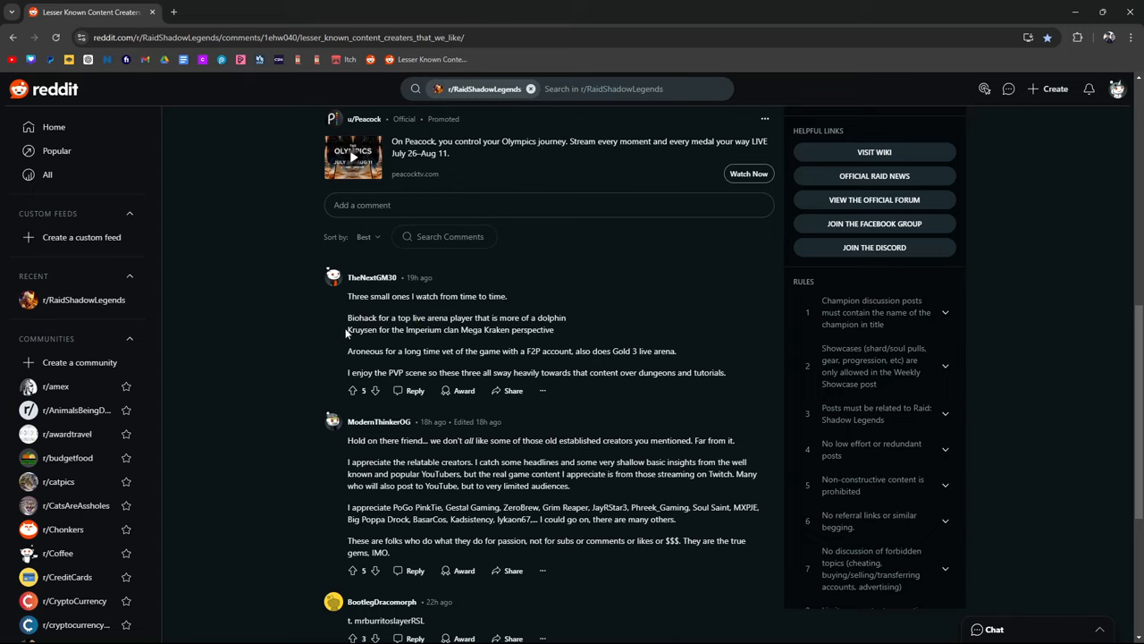
pyautogui.moveTo(474, 347)
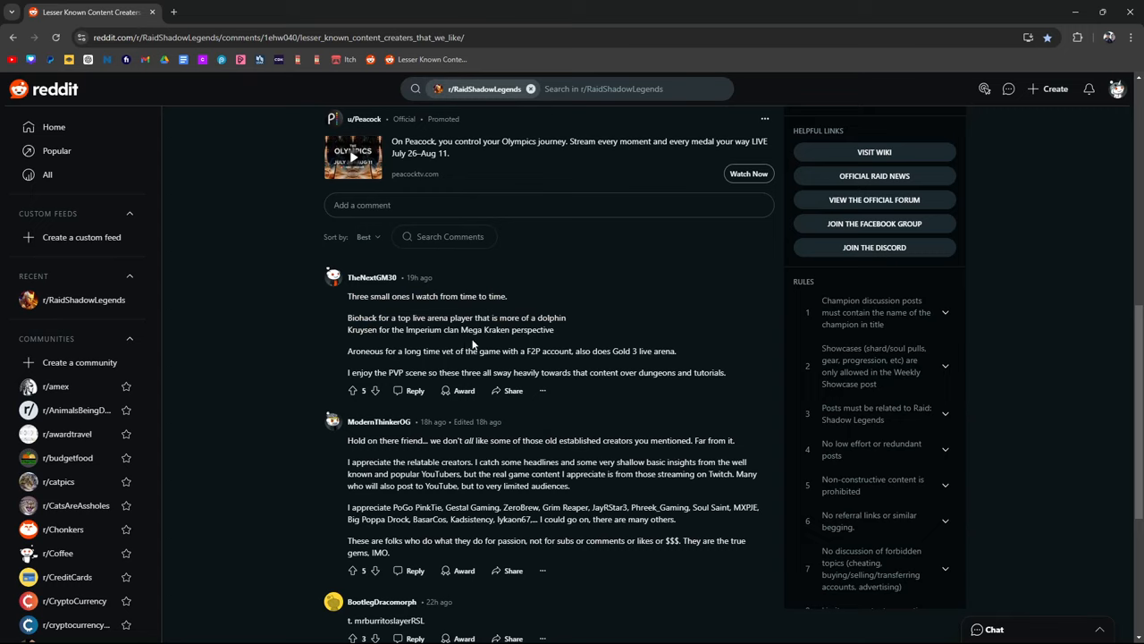
# Step: Highlight parts of the first comment, ending on 'content over dungeons and tutorials'
pyautogui.moveTo(346, 297); pyautogui.dragTo(554, 329)
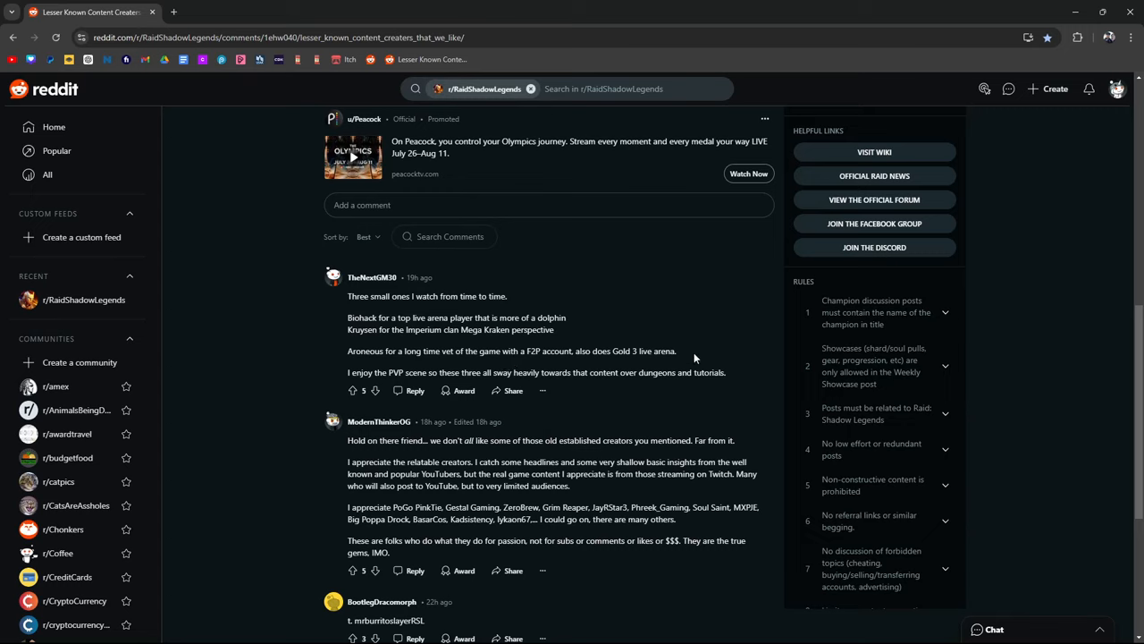
pyautogui.doubleClick(365, 351)
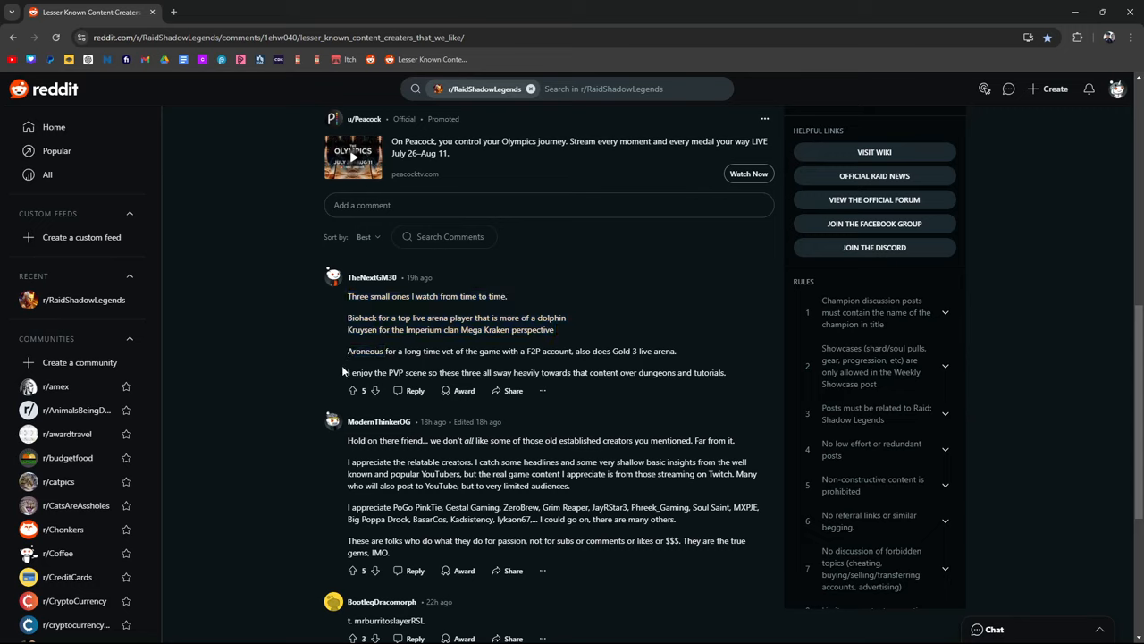
pyautogui.moveTo(347, 375)
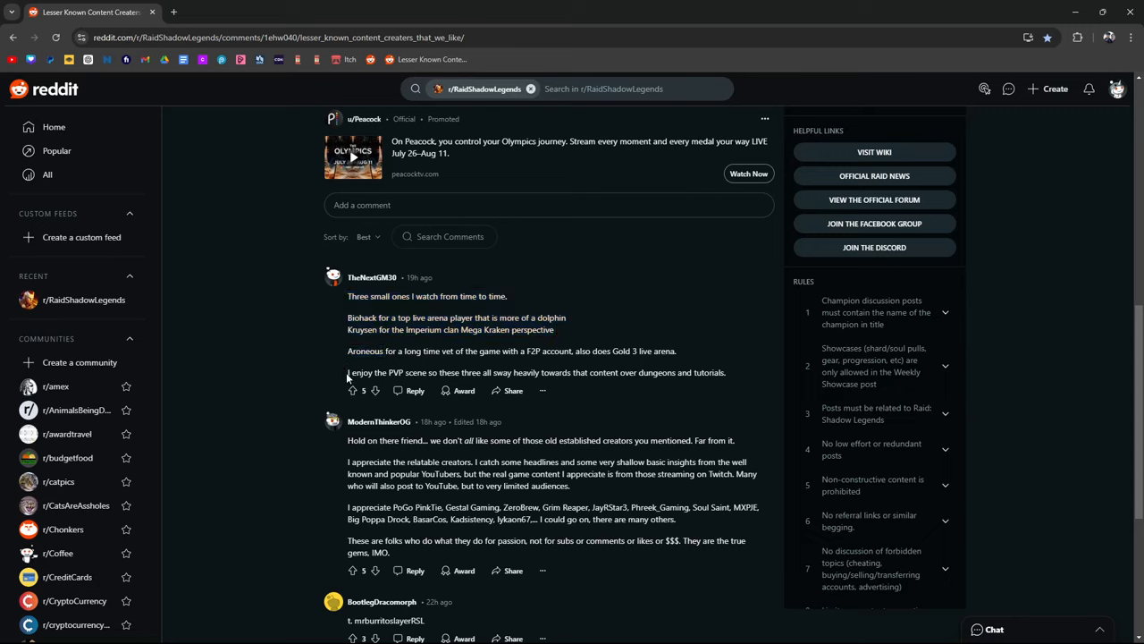
pyautogui.moveTo(515, 383)
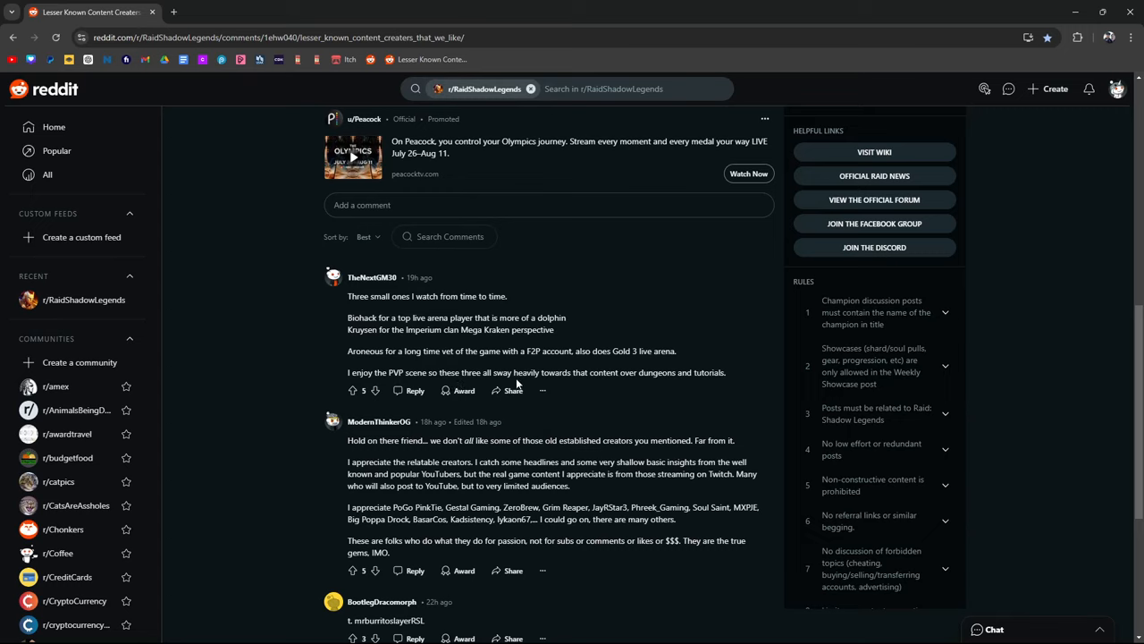
pyautogui.moveTo(733, 377)
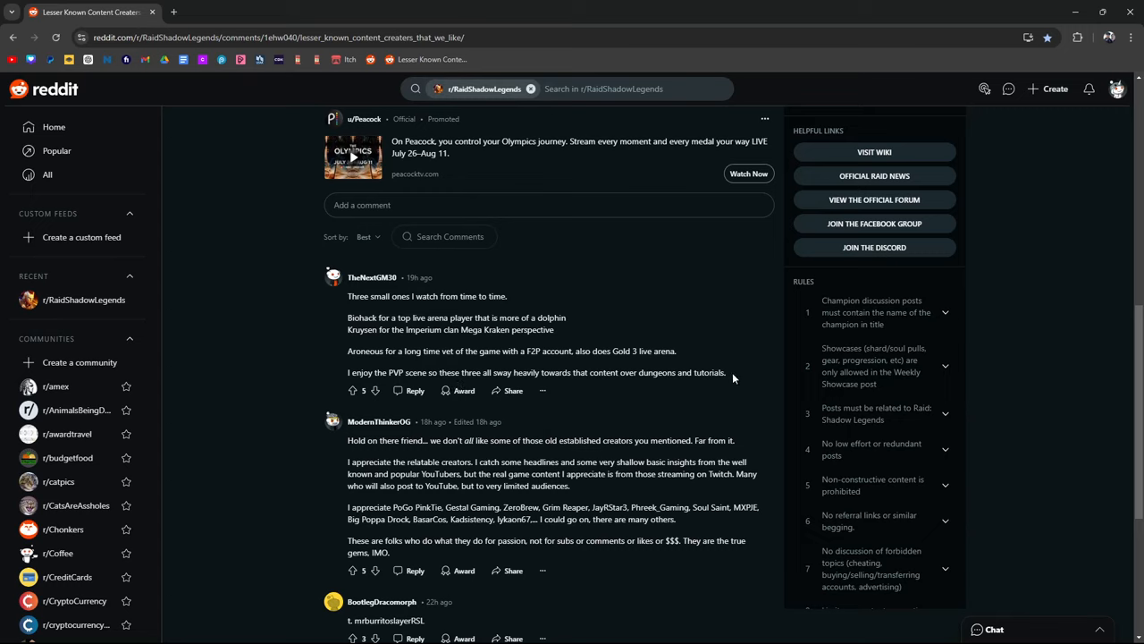
pyautogui.moveTo(622, 372); pyautogui.dragTo(725, 372)
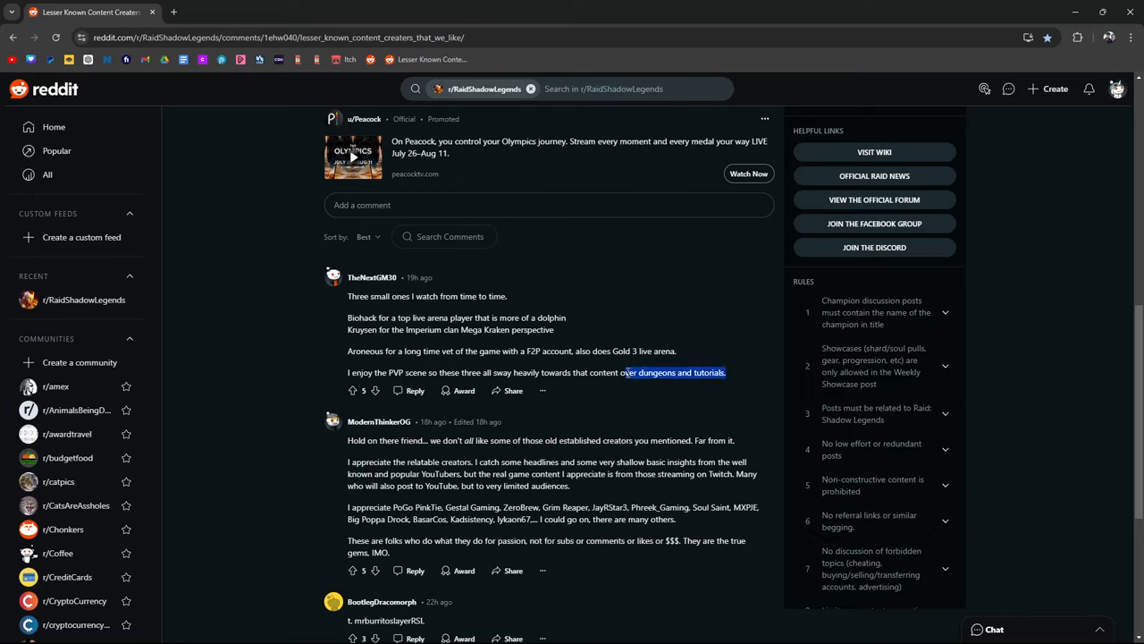
pyautogui.moveTo(626, 372); pyautogui.dragTo(726, 372)
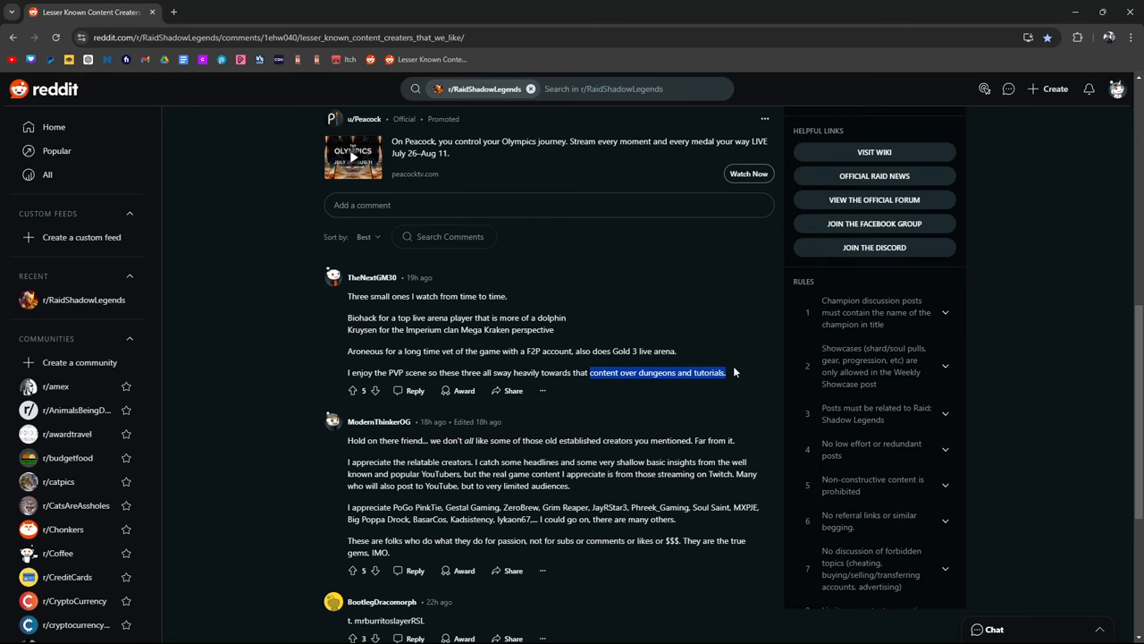
# Step: Scroll the comment section down to show the next replies
pyautogui.scroll(-3)
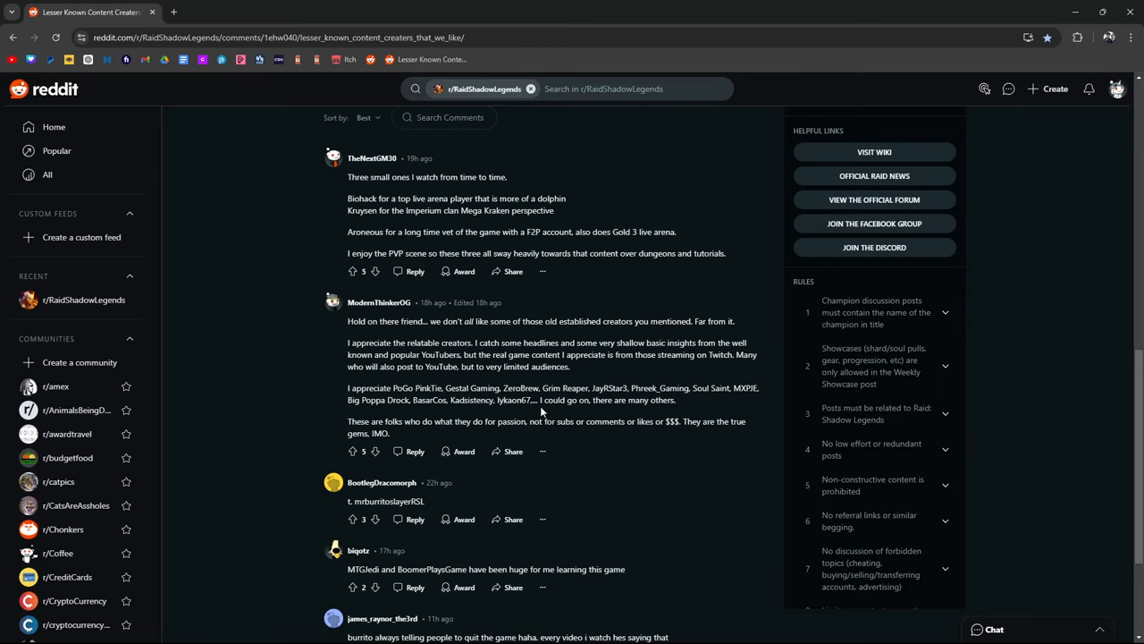
pyautogui.moveTo(513, 401)
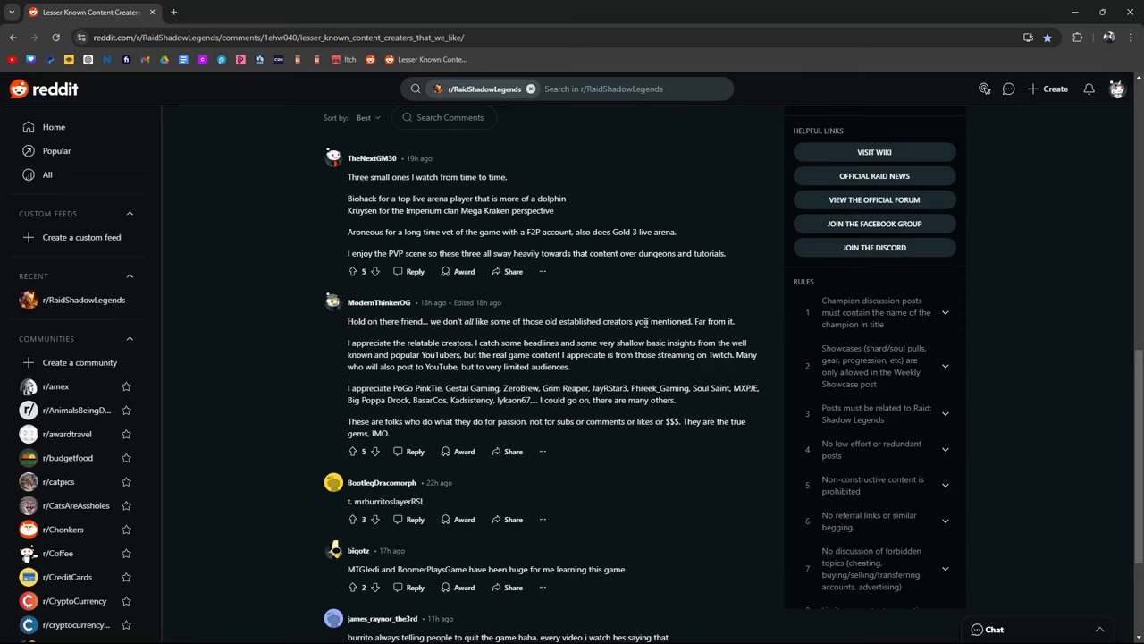
pyautogui.moveTo(540, 437)
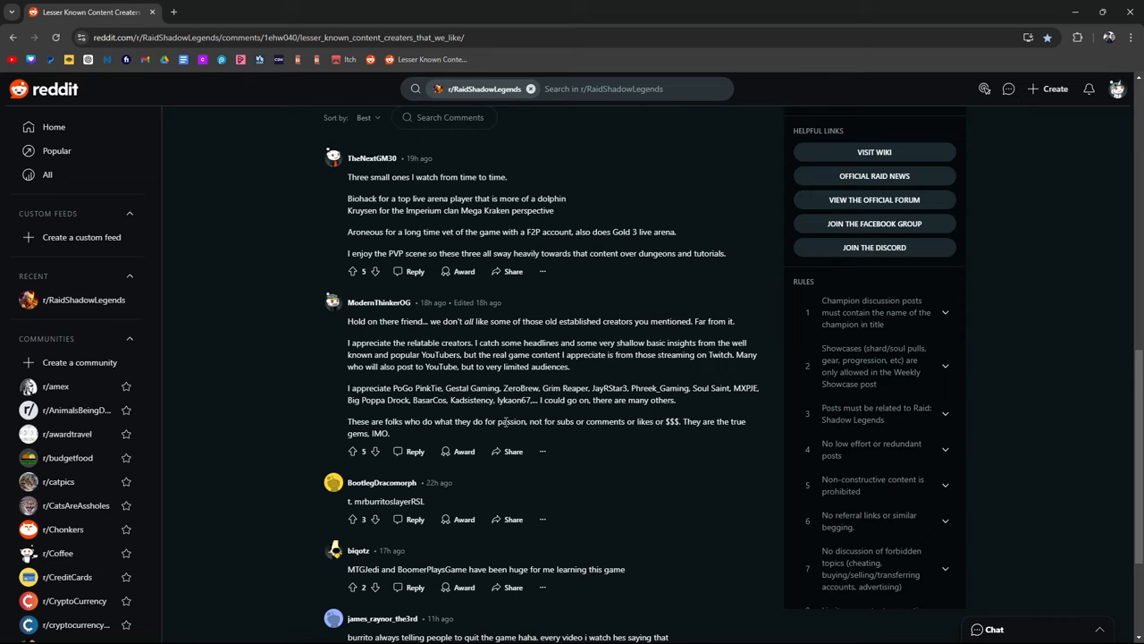
# Step: Highlight 'comments' and '$$$' in the passion-not-subs reply, then clear the selection
pyautogui.moveTo(400, 421); pyautogui.dragTo(527, 422)
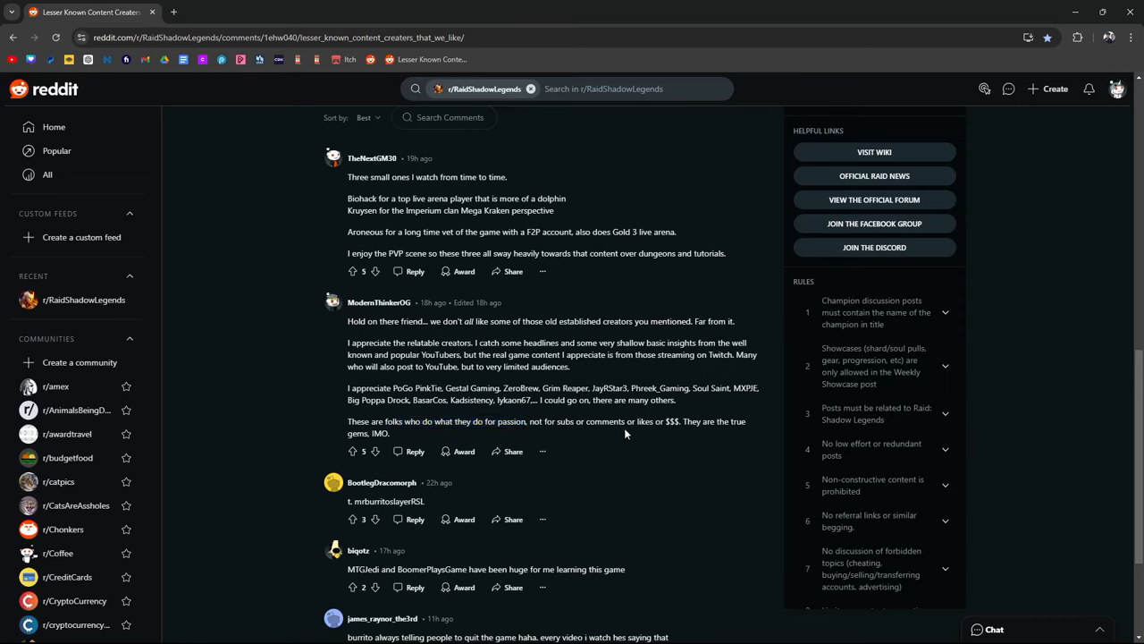
pyautogui.doubleClick(604, 422)
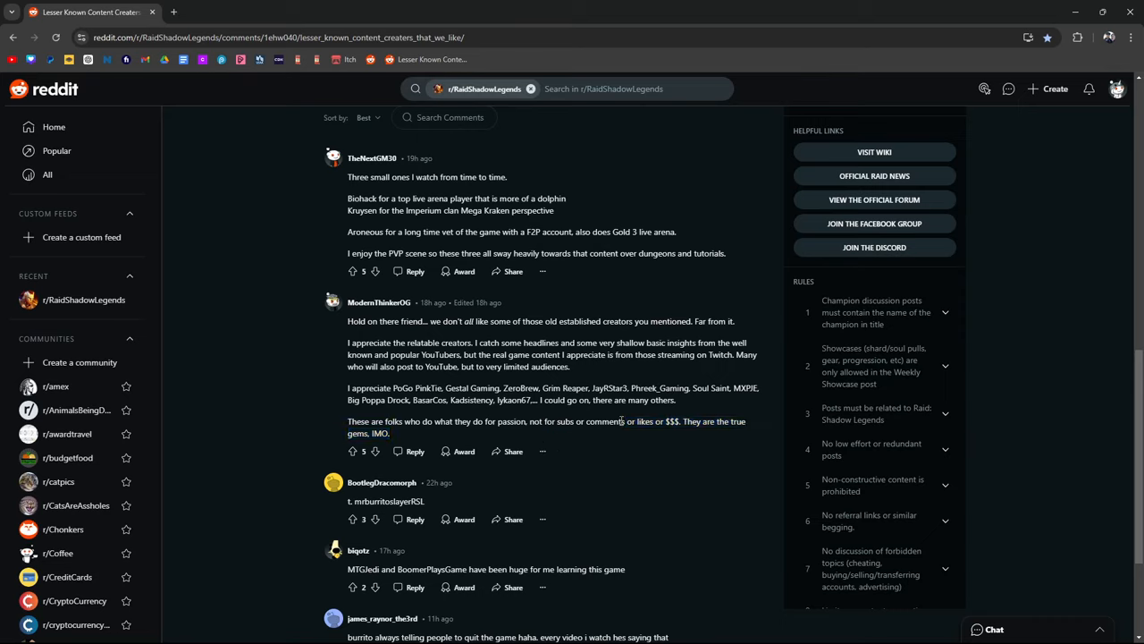
pyautogui.doubleClick(604, 422)
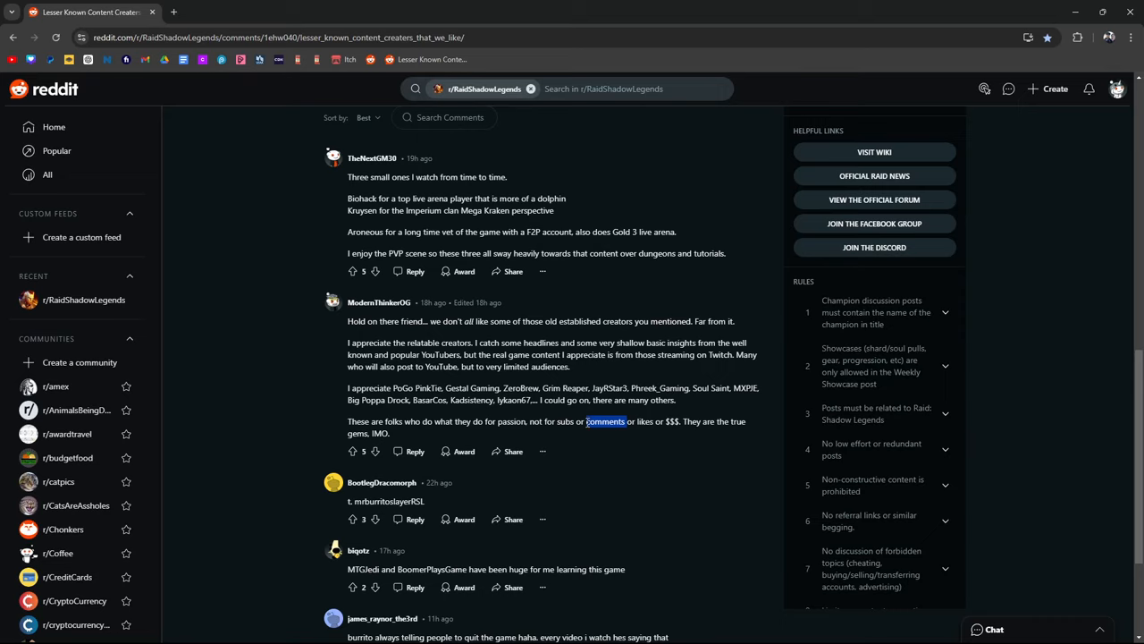
pyautogui.moveTo(625, 418)
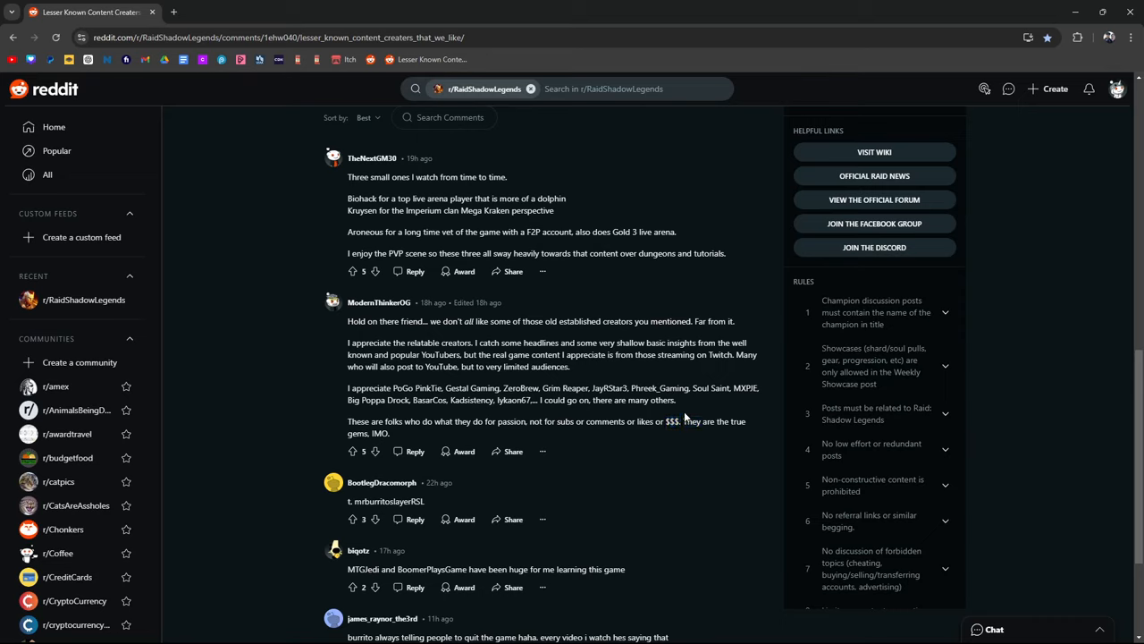
pyautogui.doubleClick(670, 422)
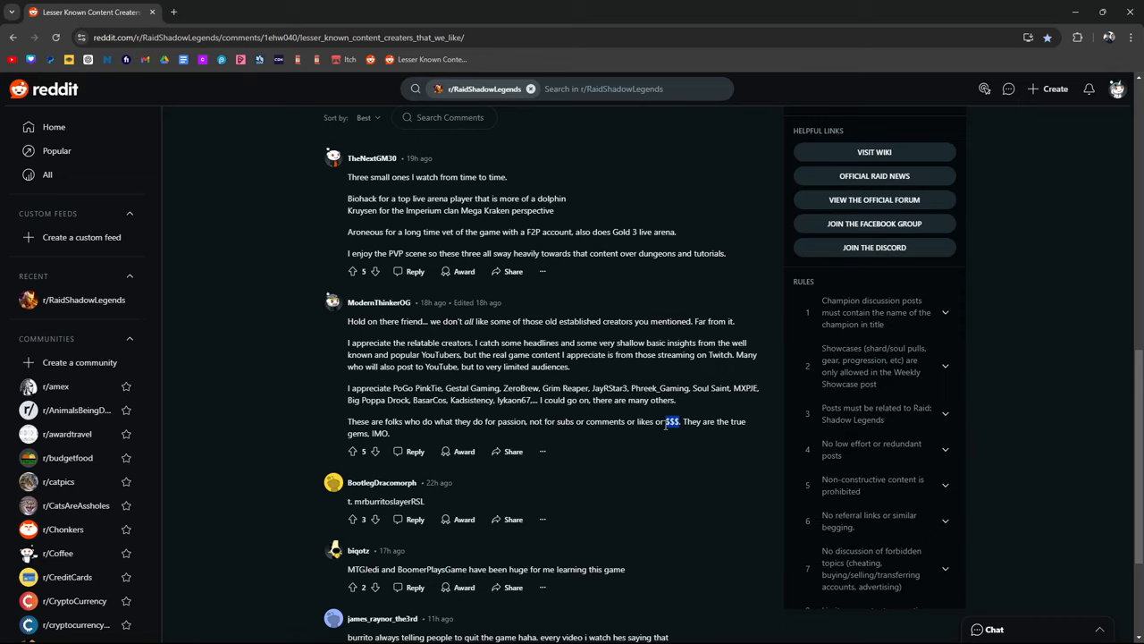
pyautogui.moveTo(694, 444)
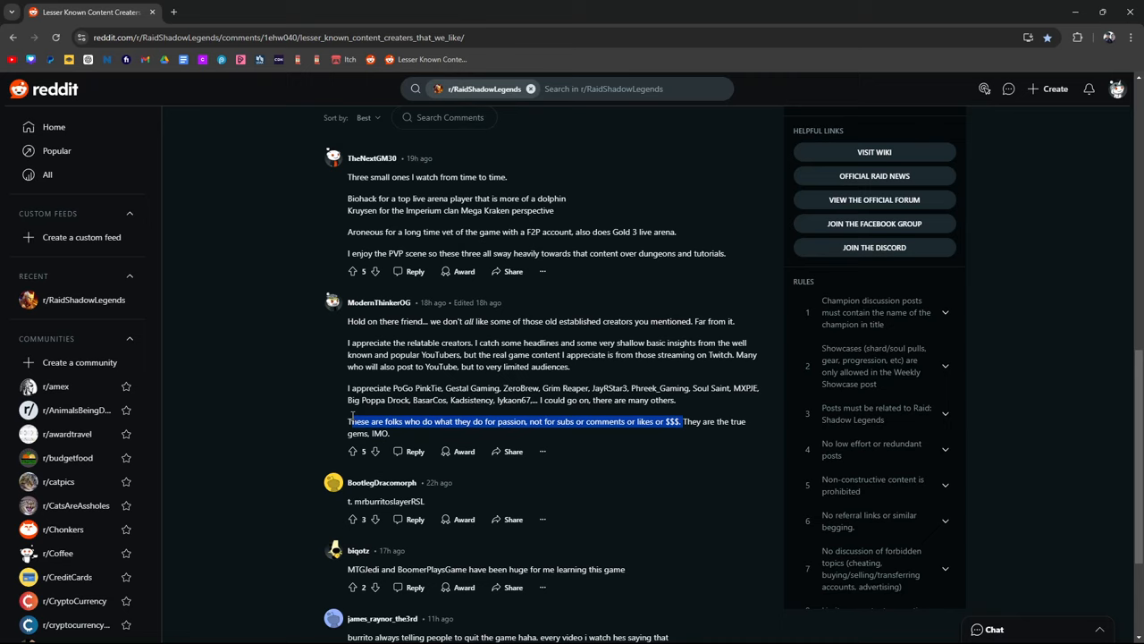
pyautogui.click(653, 440)
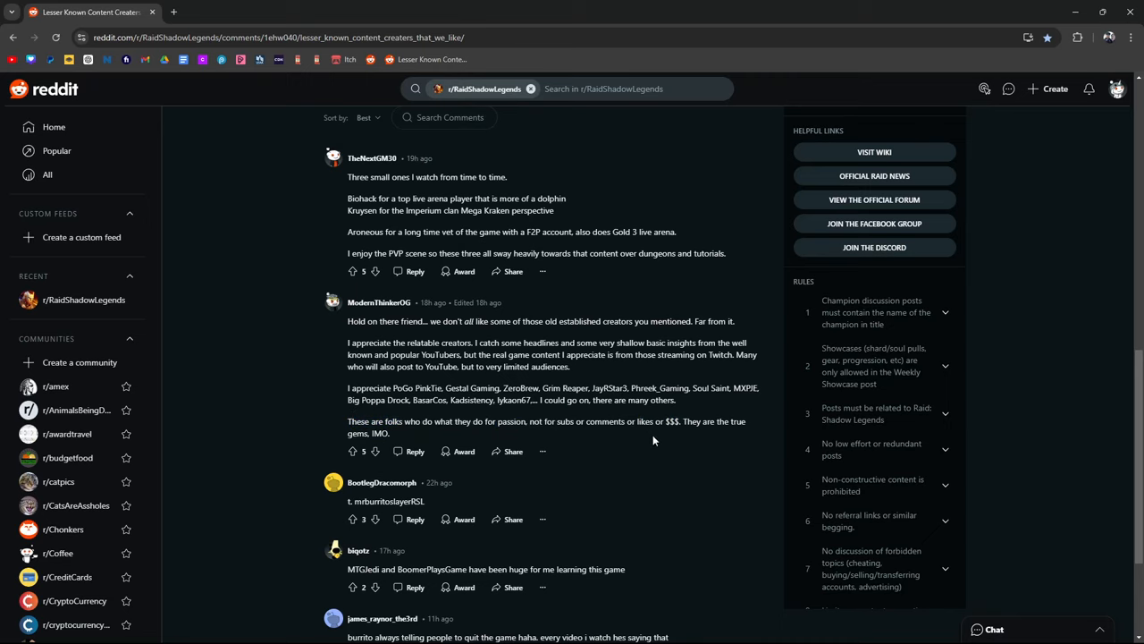
pyautogui.moveTo(685, 406)
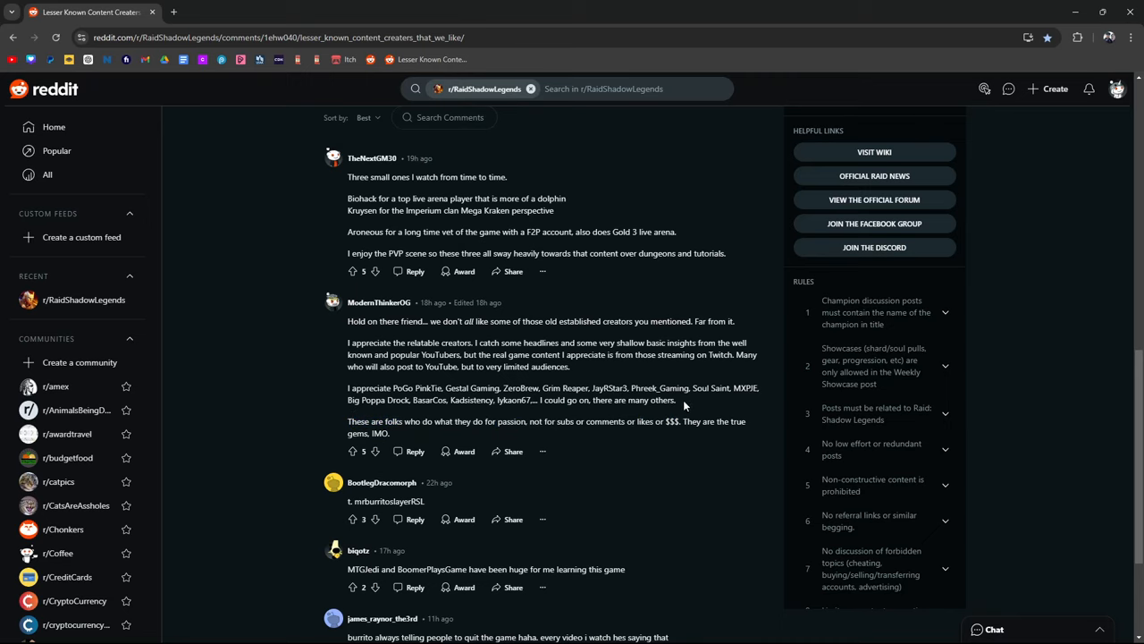
pyautogui.moveTo(520, 415)
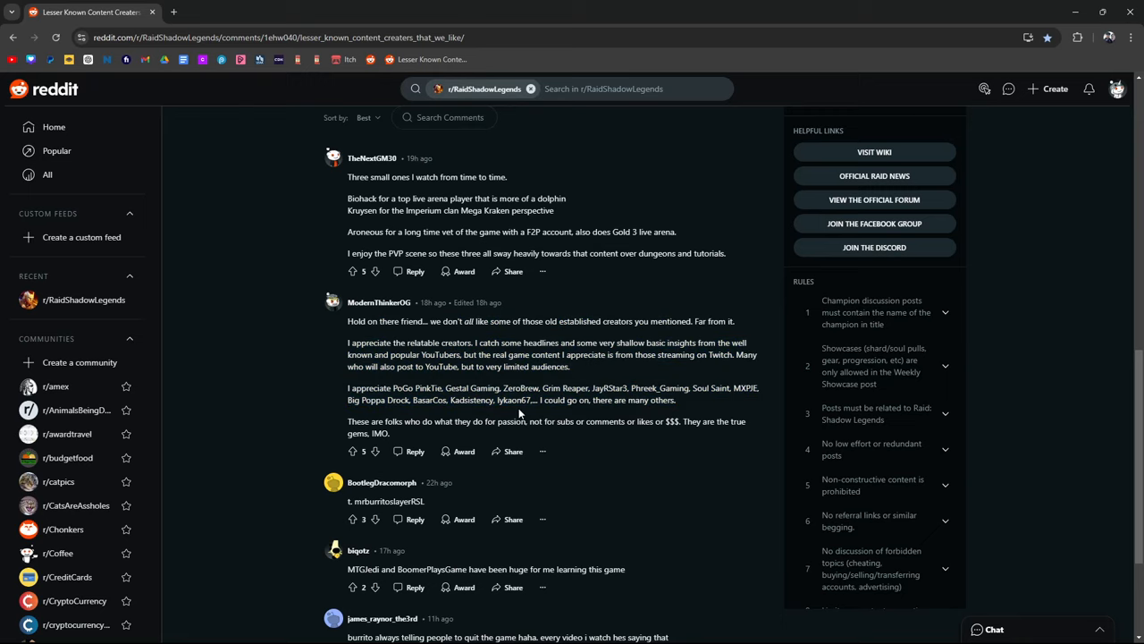
# Step: Highlight 'do what they do for passion', then the word 'true', and read on below
pyautogui.moveTo(422, 421); pyautogui.dragTo(528, 422)
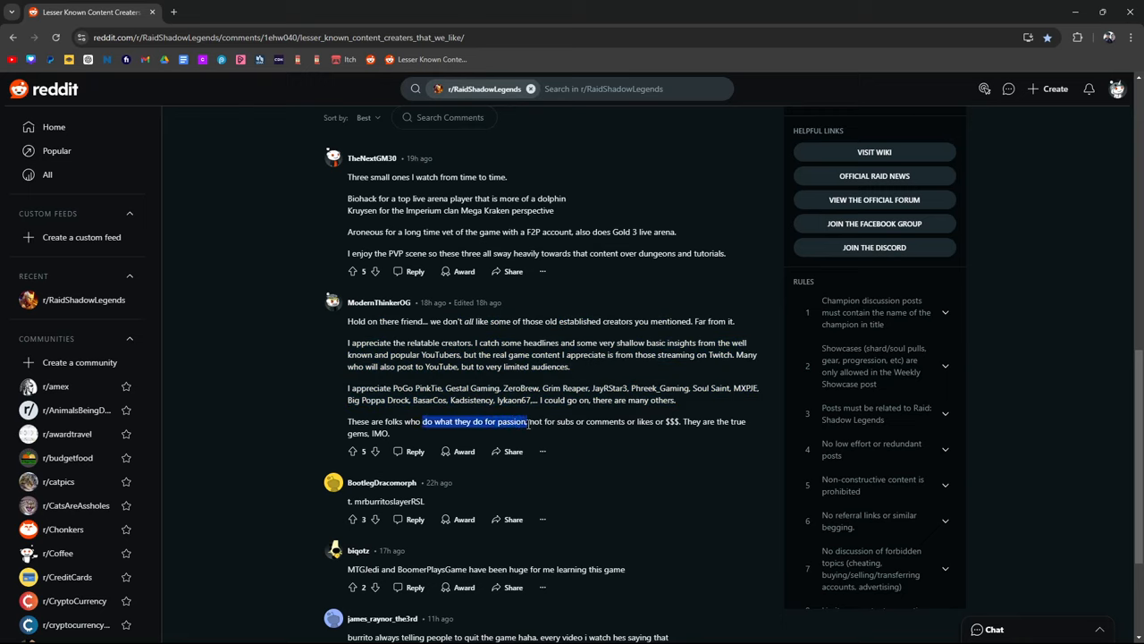
pyautogui.click(438, 422)
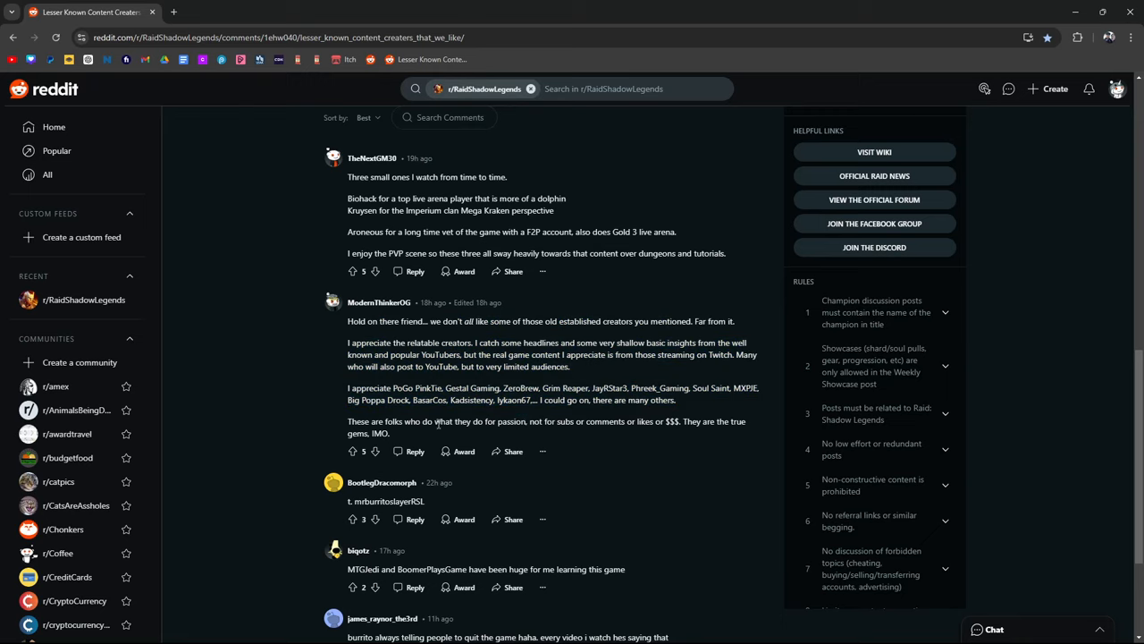
pyautogui.moveTo(437, 422); pyautogui.dragTo(529, 422)
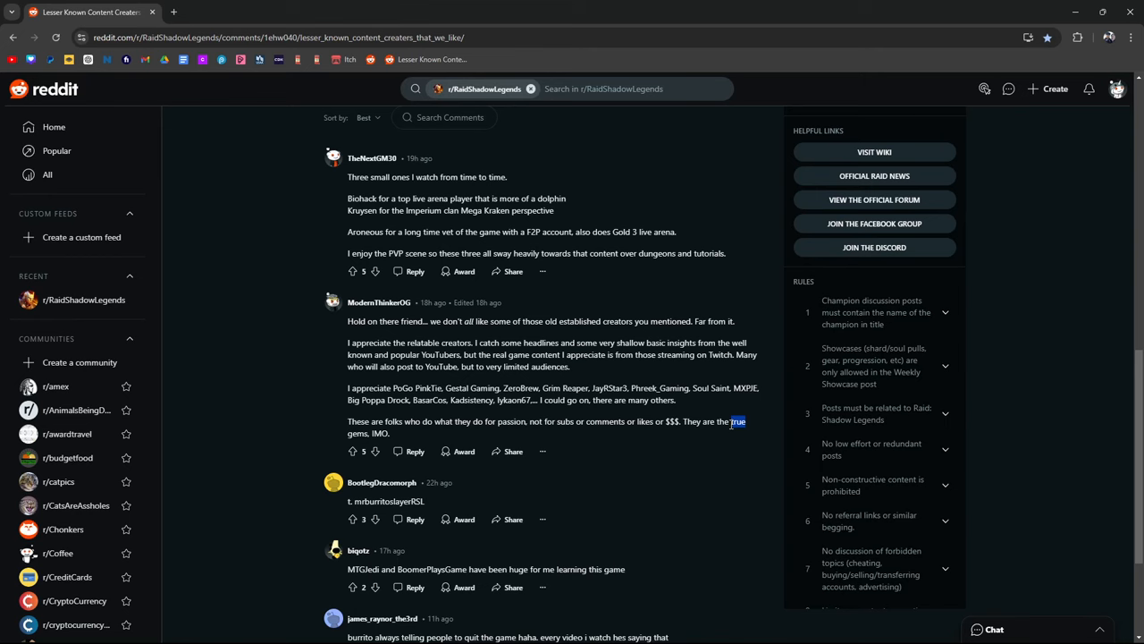
pyautogui.scroll(-3)
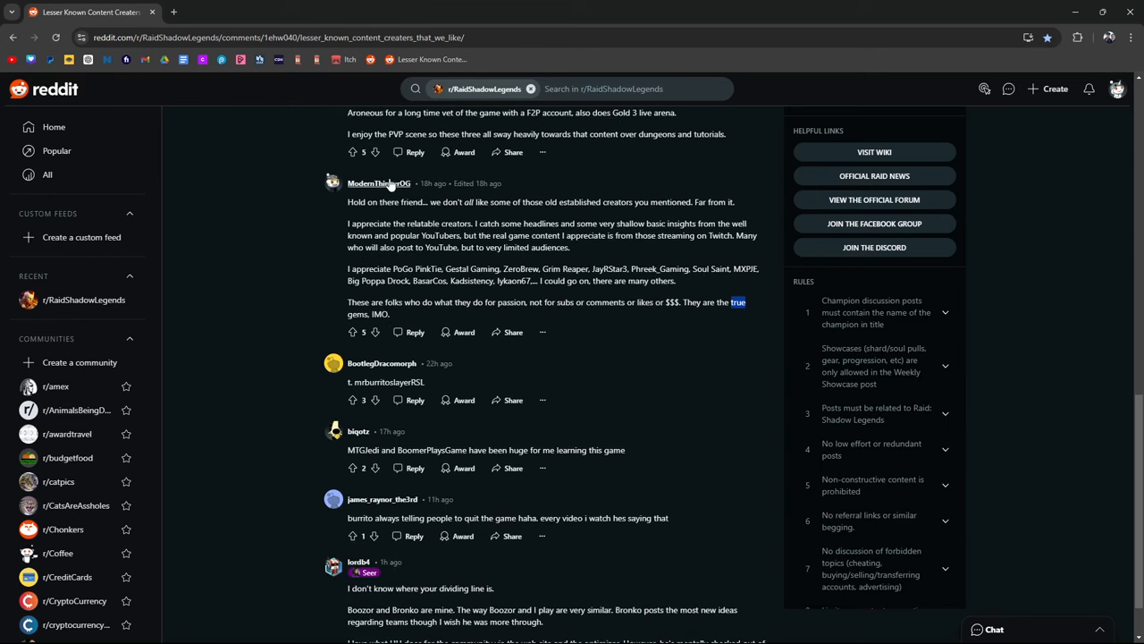
pyautogui.moveTo(422, 218)
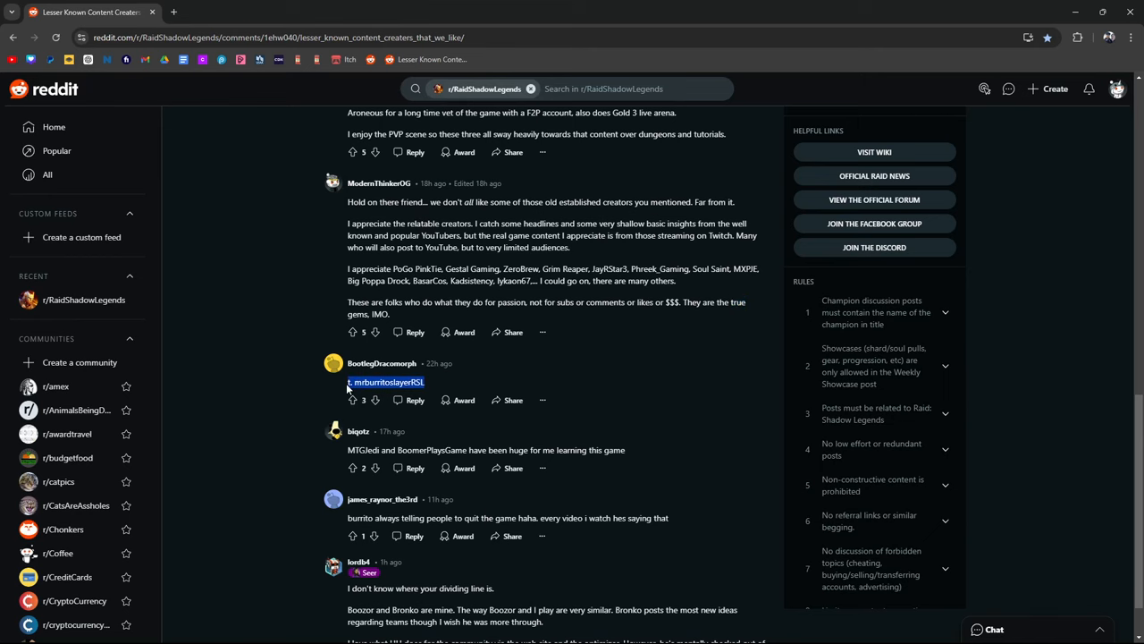
# Step: Scroll to the short replies and highlight the creator name MTGJedi
pyautogui.scroll(-3)
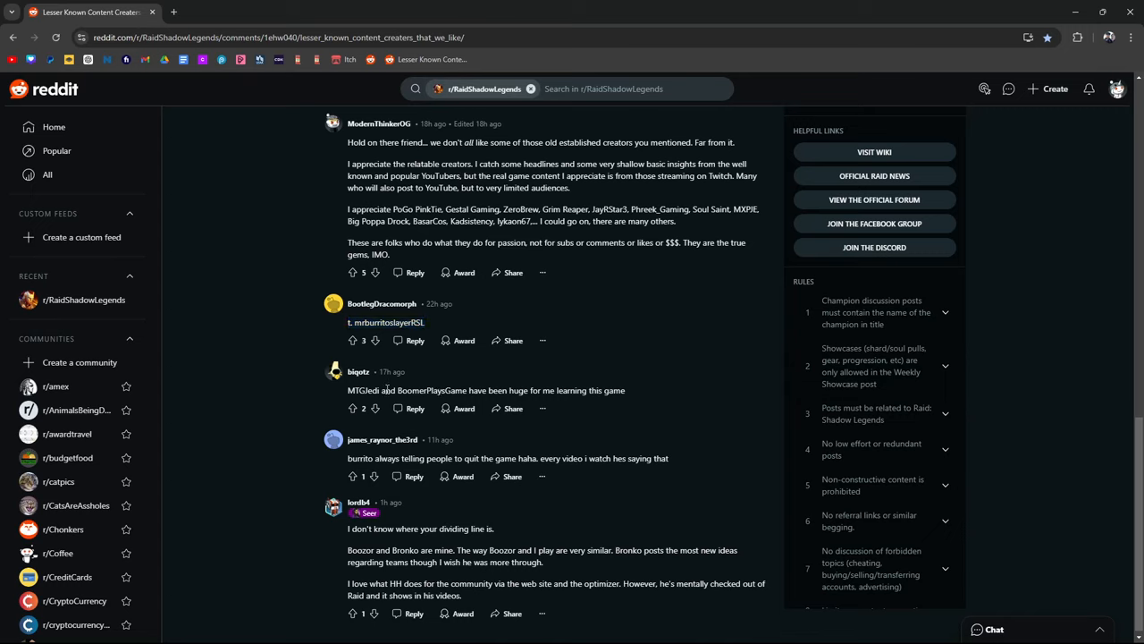
pyautogui.doubleClick(361, 390)
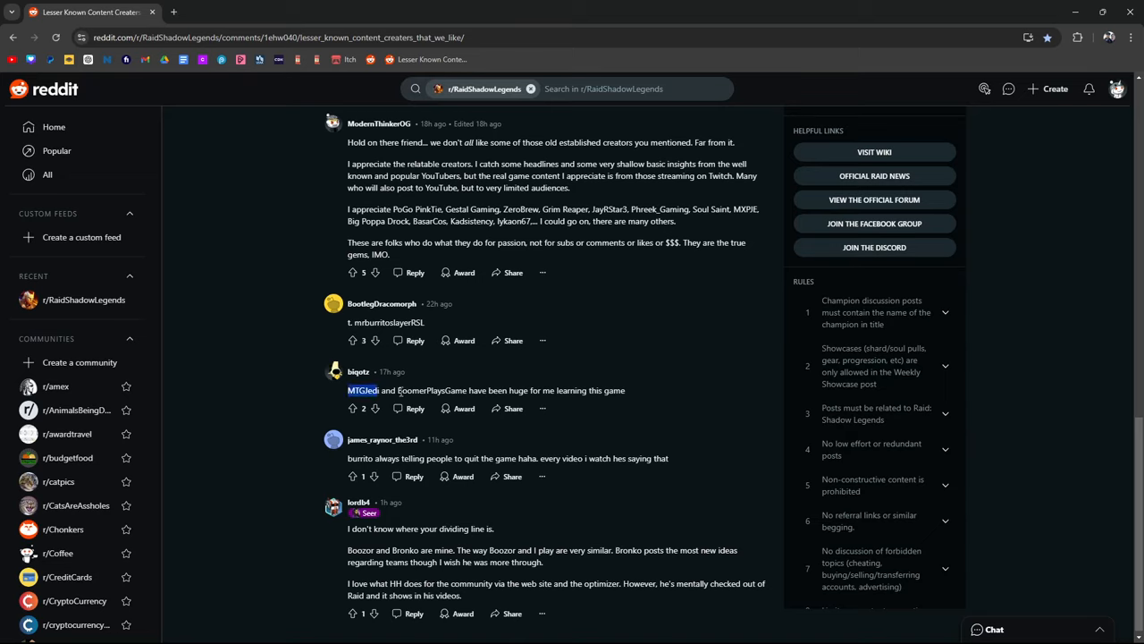
pyautogui.moveTo(474, 379)
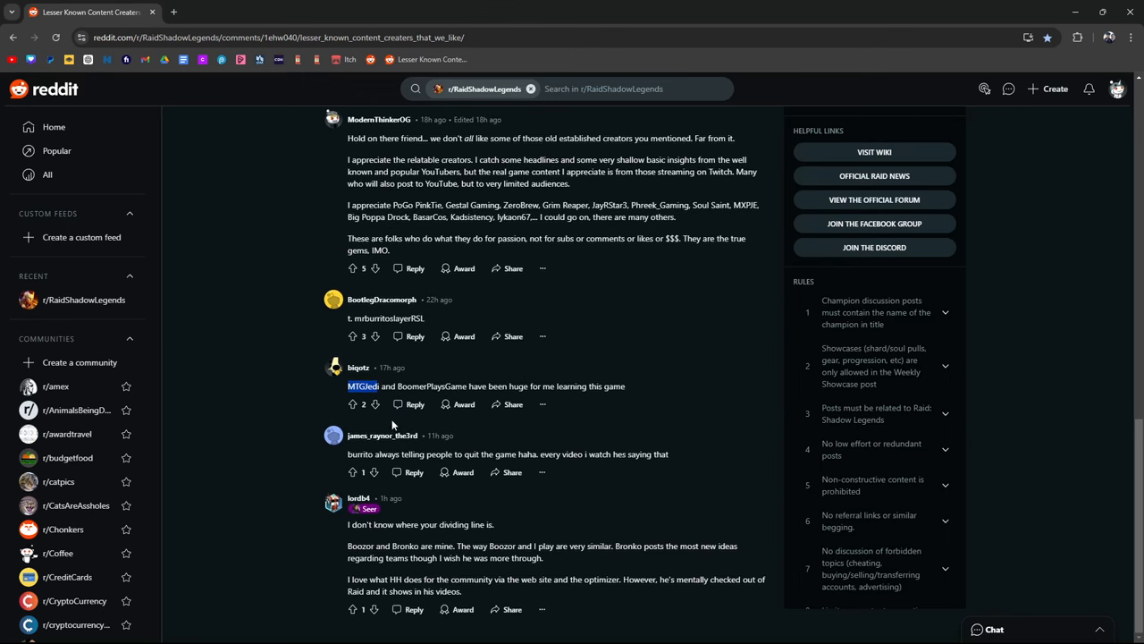
pyautogui.moveTo(420, 445)
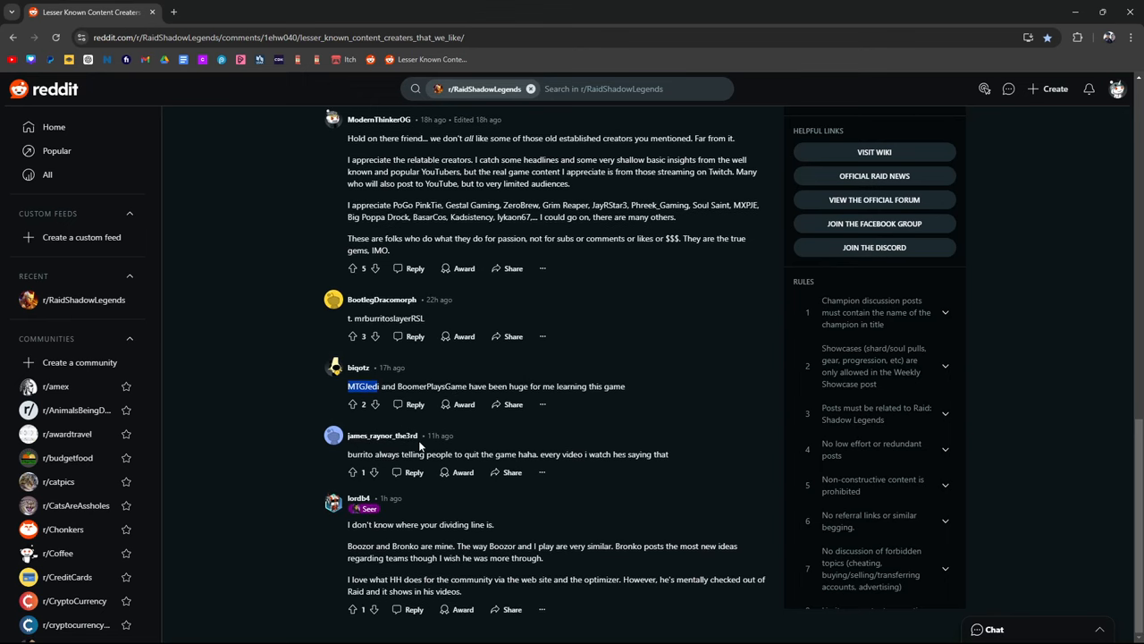
pyautogui.moveTo(344, 468)
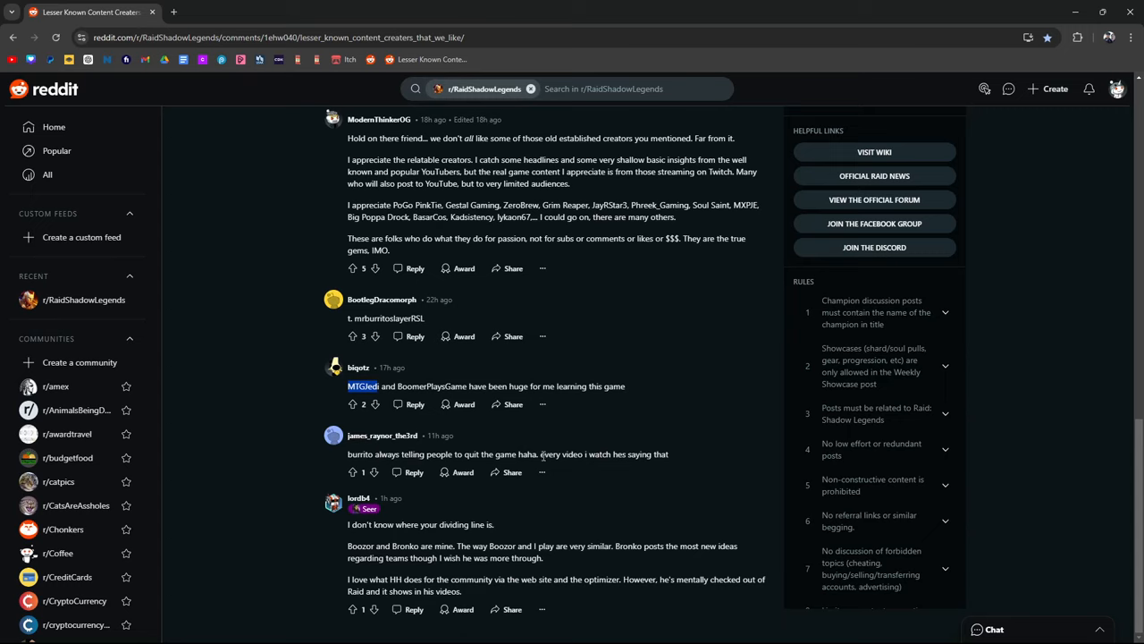
# Step: Select the whole burrito 'quit the game' reply, clear it, then drag across its opening words
pyautogui.tripleClick(508, 454)
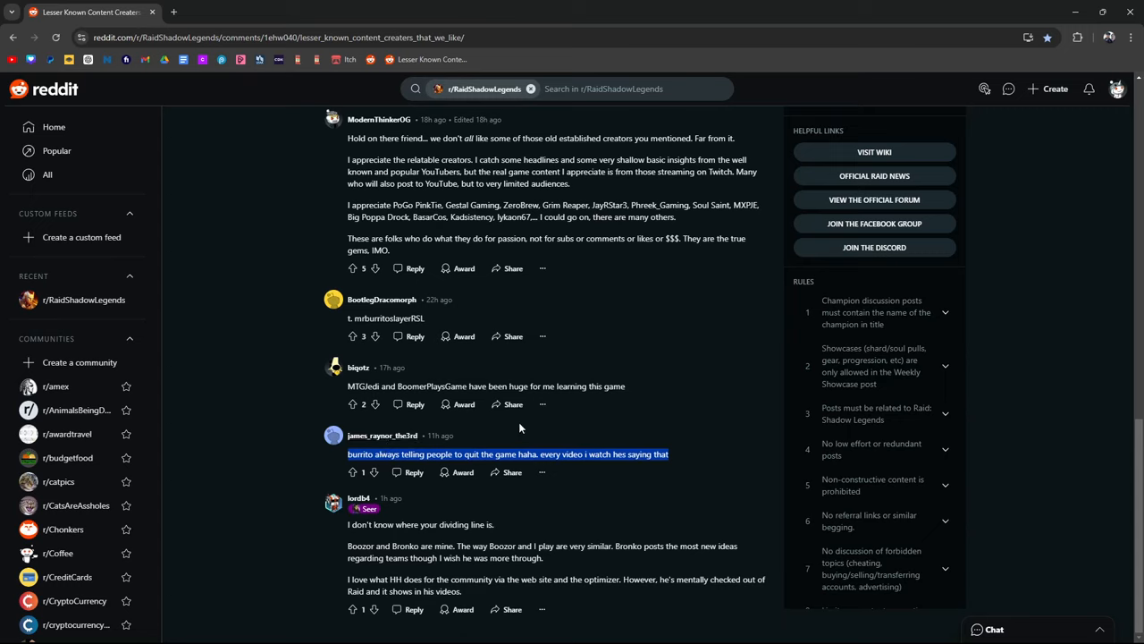
pyautogui.moveTo(647, 436)
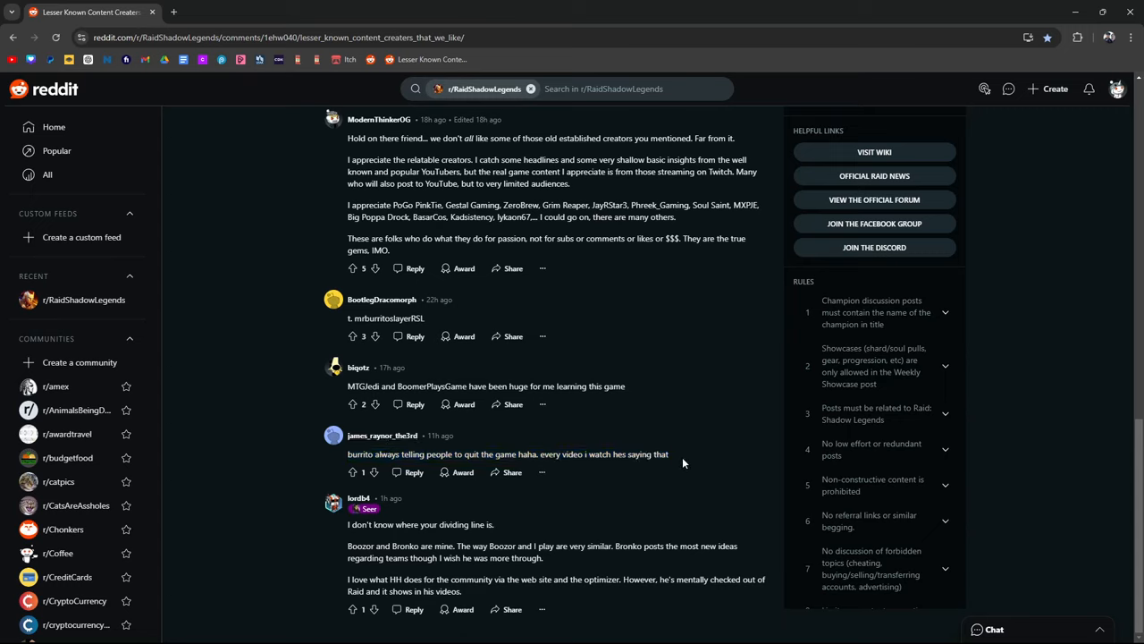
pyautogui.moveTo(683, 463)
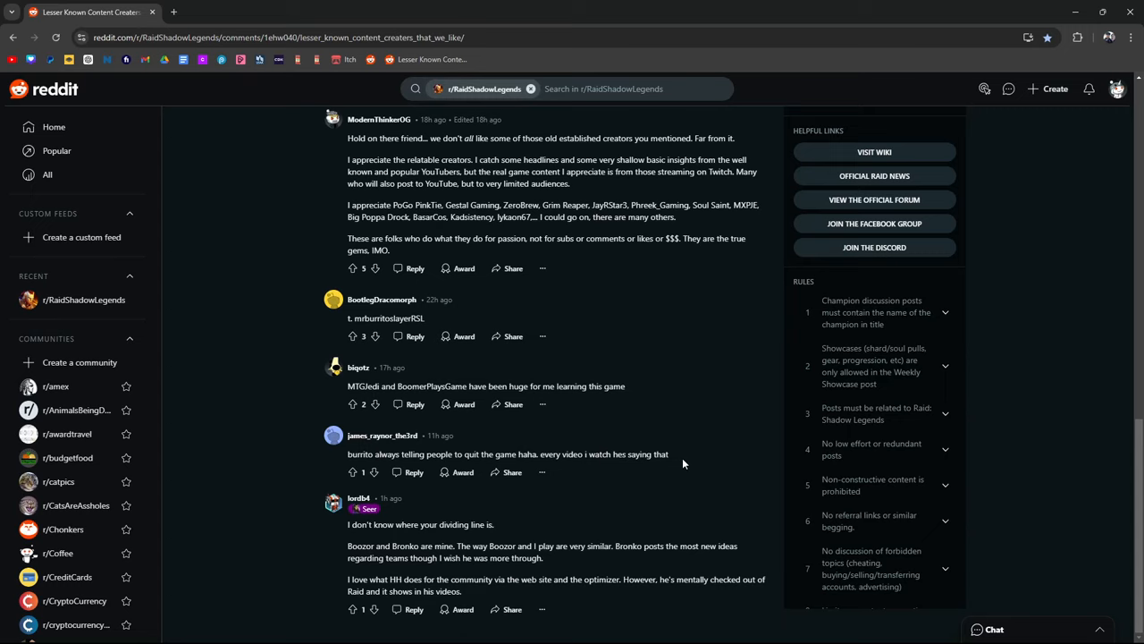
pyautogui.moveTo(390, 464)
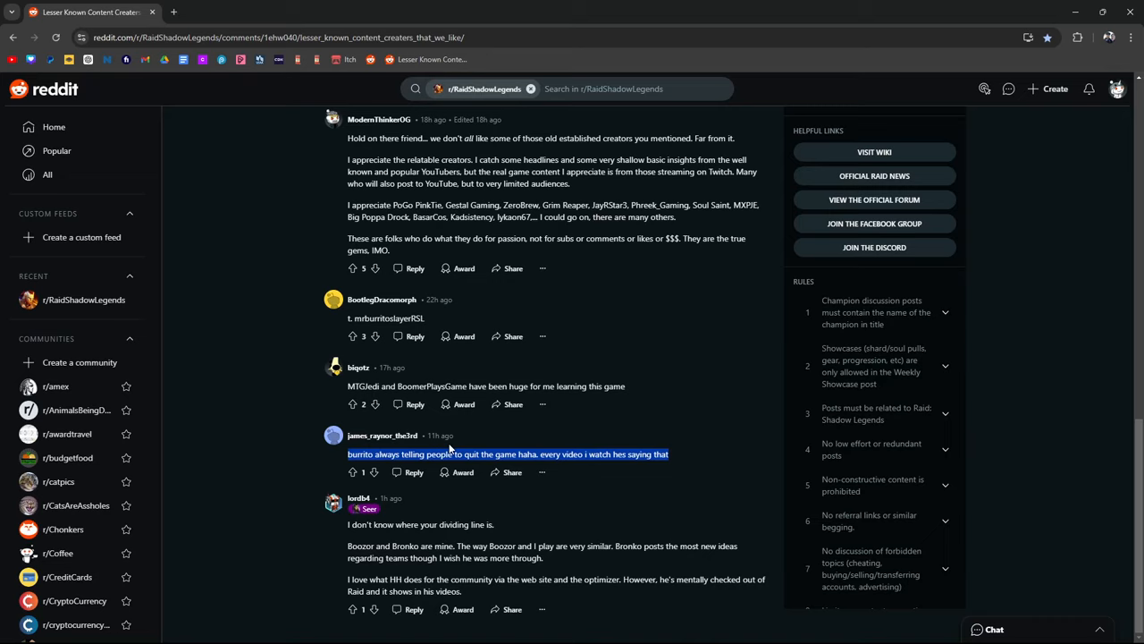
pyautogui.click(508, 454)
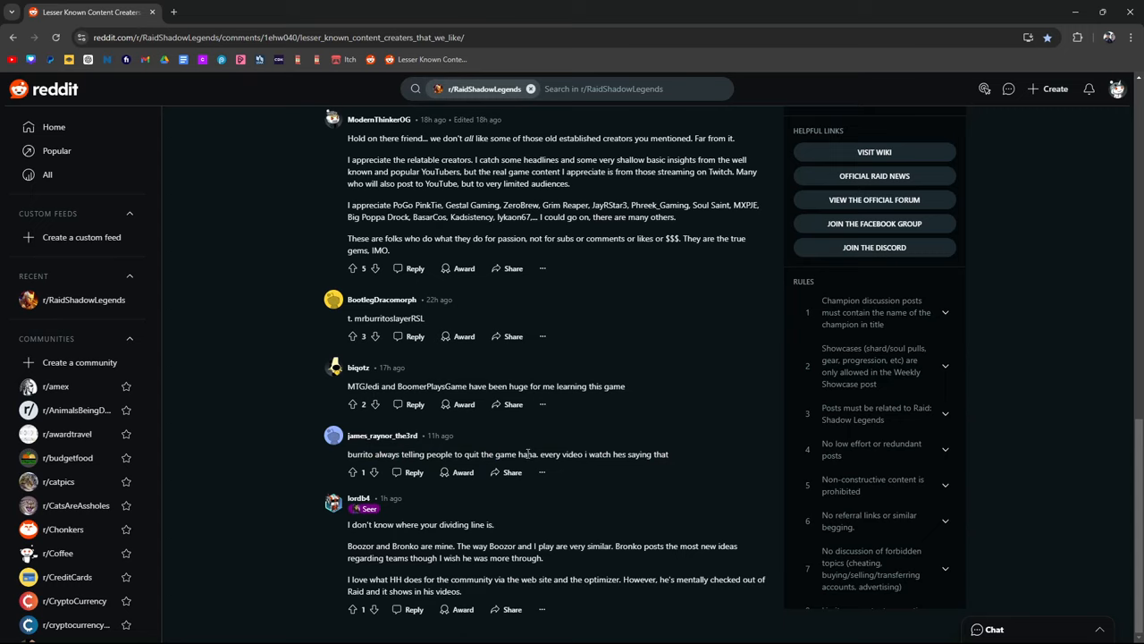
pyautogui.moveTo(347, 454); pyautogui.dragTo(538, 454)
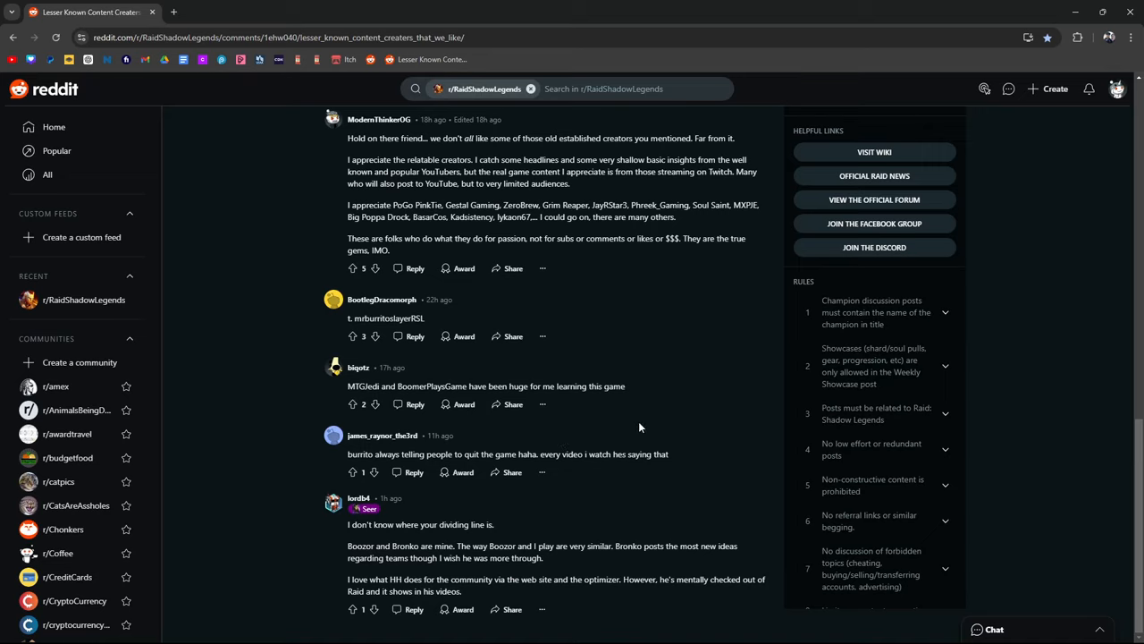
pyautogui.moveTo(551, 440)
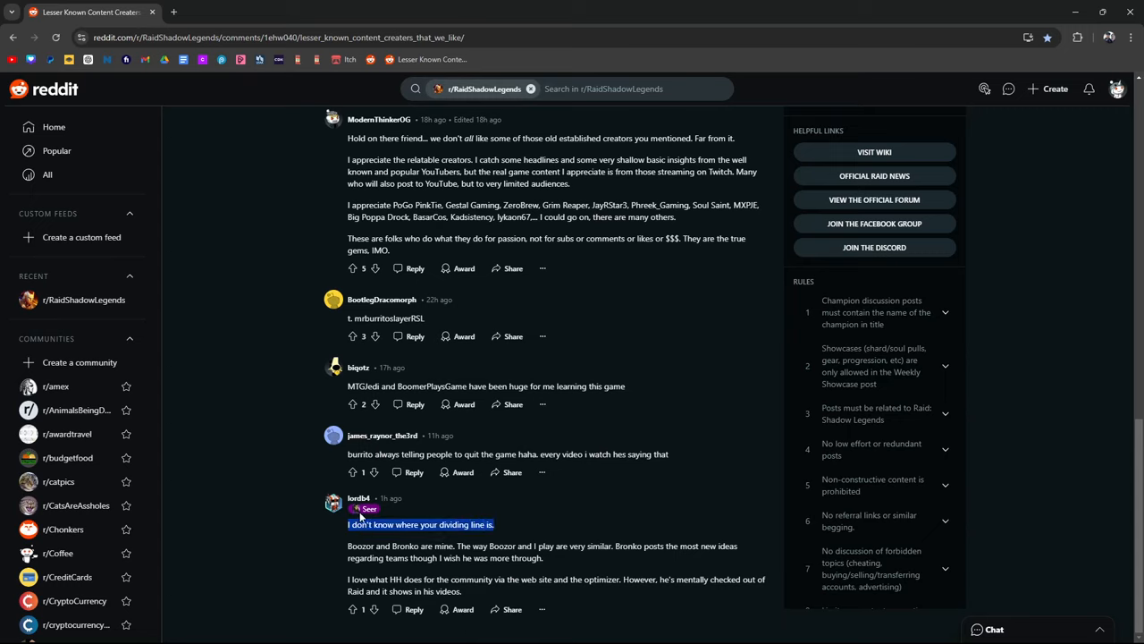
pyautogui.moveTo(510, 540)
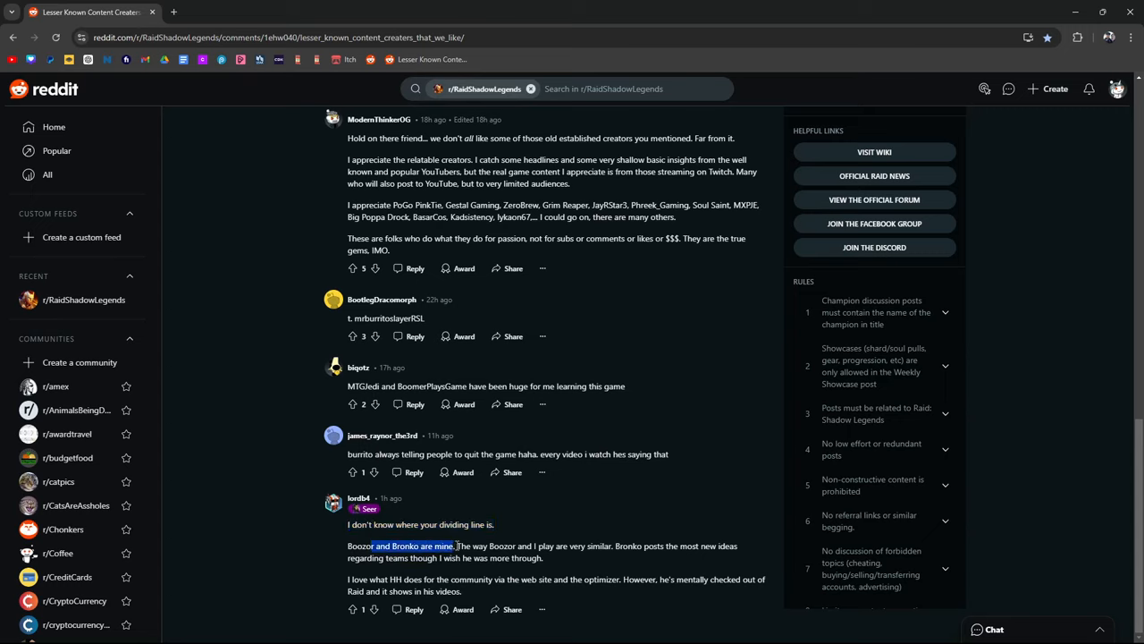
# Step: Highlight the sentence 'Bozoor and Bronko are mine', then the word Bozoor
pyautogui.moveTo(374, 545); pyautogui.dragTo(544, 558)
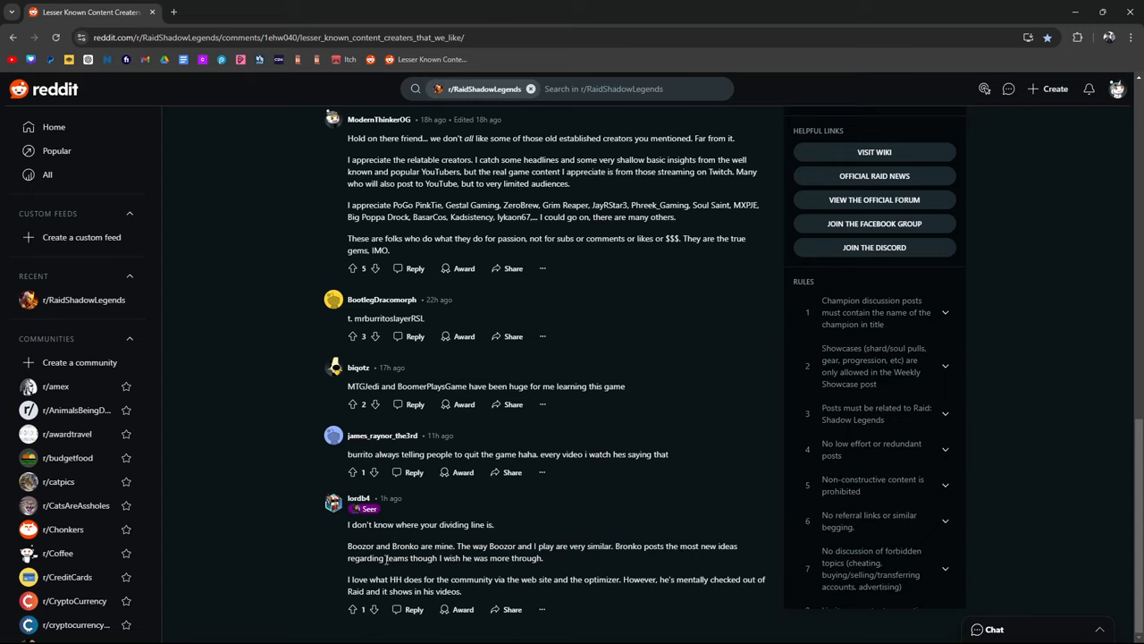
pyautogui.moveTo(443, 557); pyautogui.dragTo(543, 558)
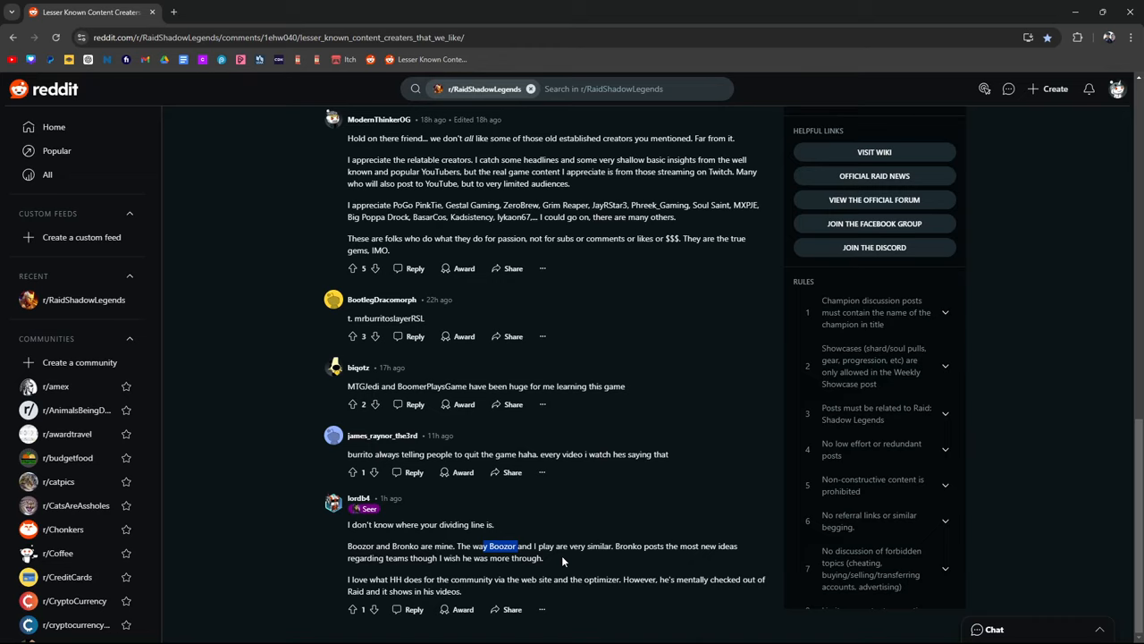
pyautogui.moveTo(553, 561)
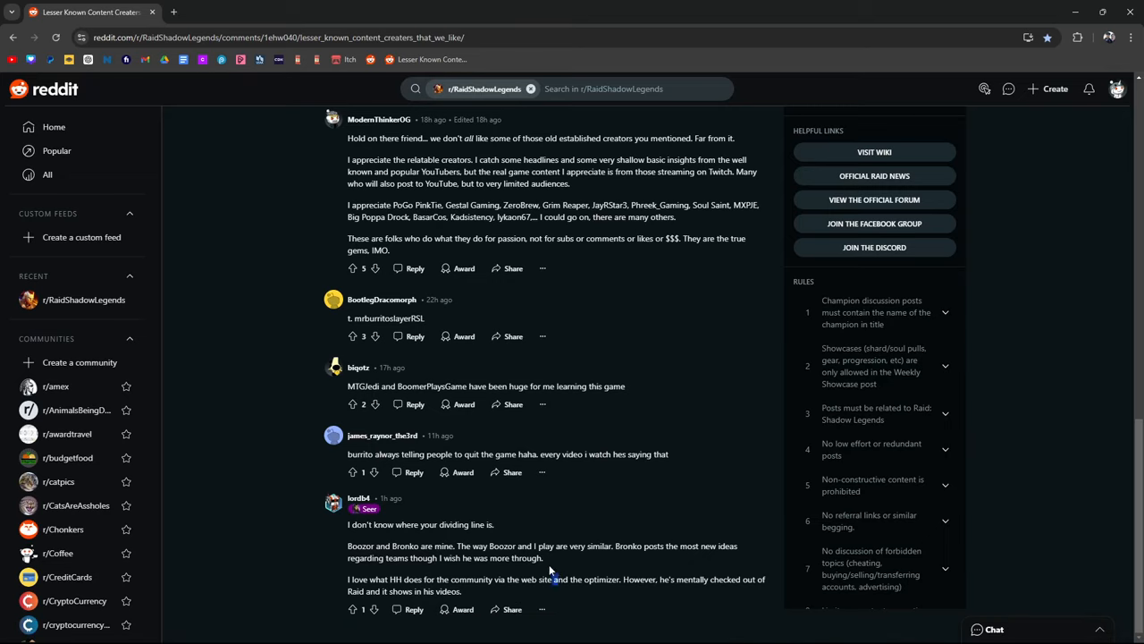
# Step: Highlight the name Bronko and the following lines about HH and the optimizer, then scroll up
pyautogui.moveTo(458, 558); pyautogui.dragTo(543, 558)
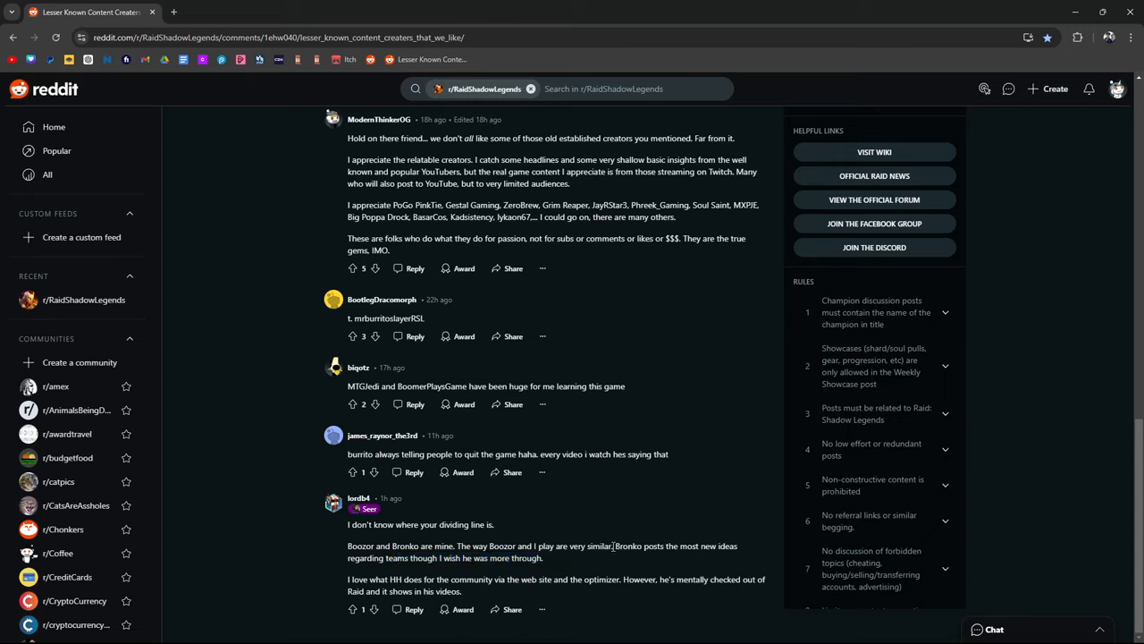
pyautogui.doubleClick(624, 545)
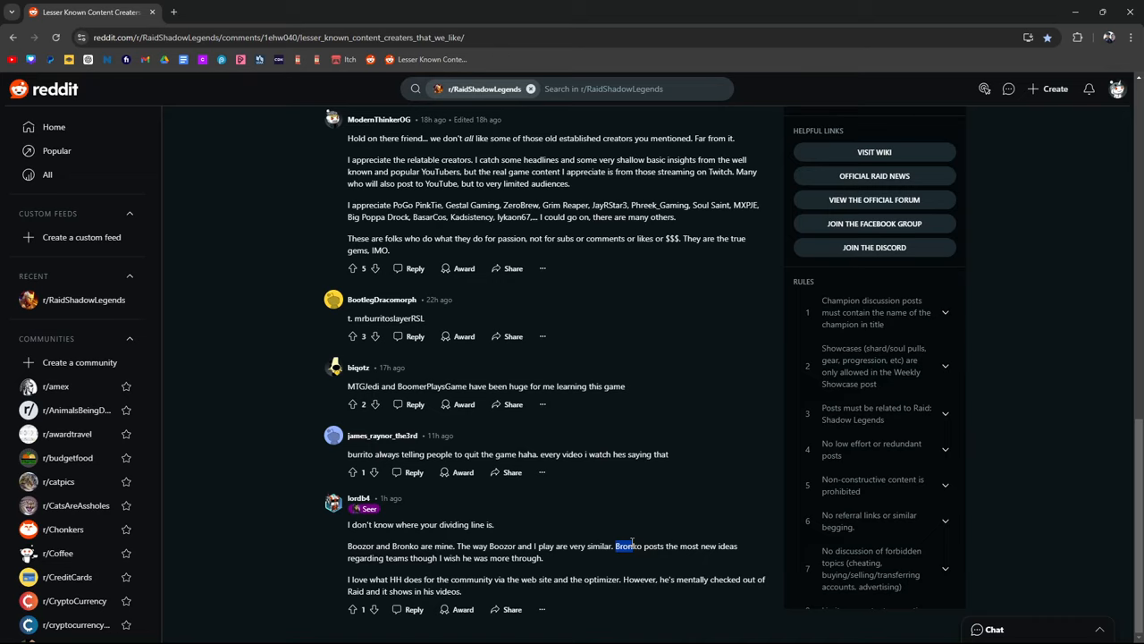
pyautogui.moveTo(633, 557)
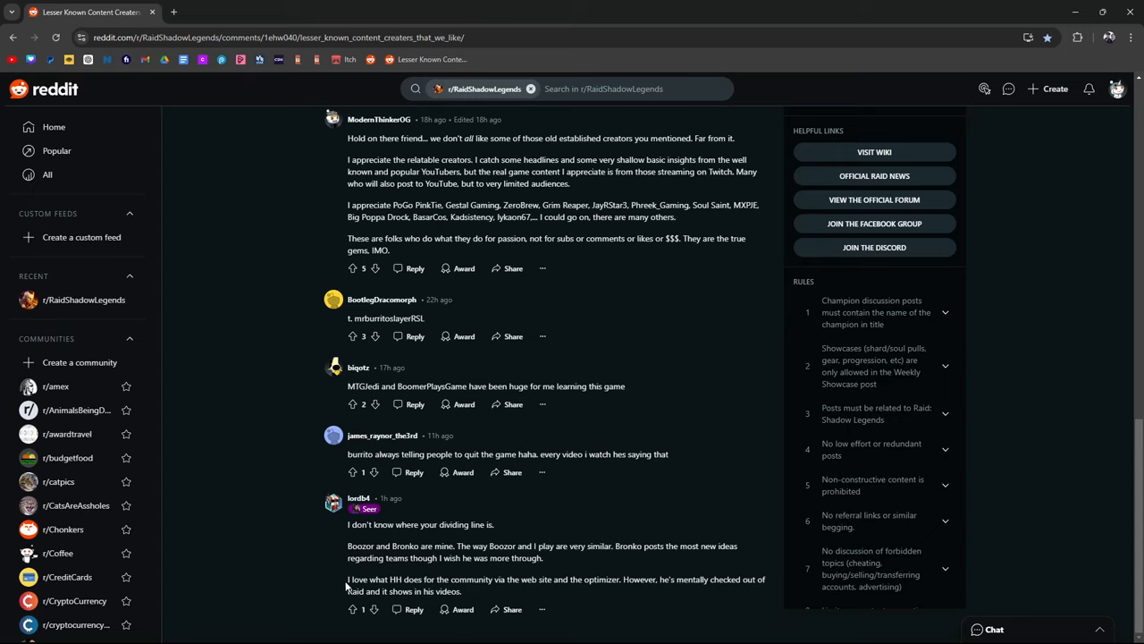
pyautogui.moveTo(533, 586)
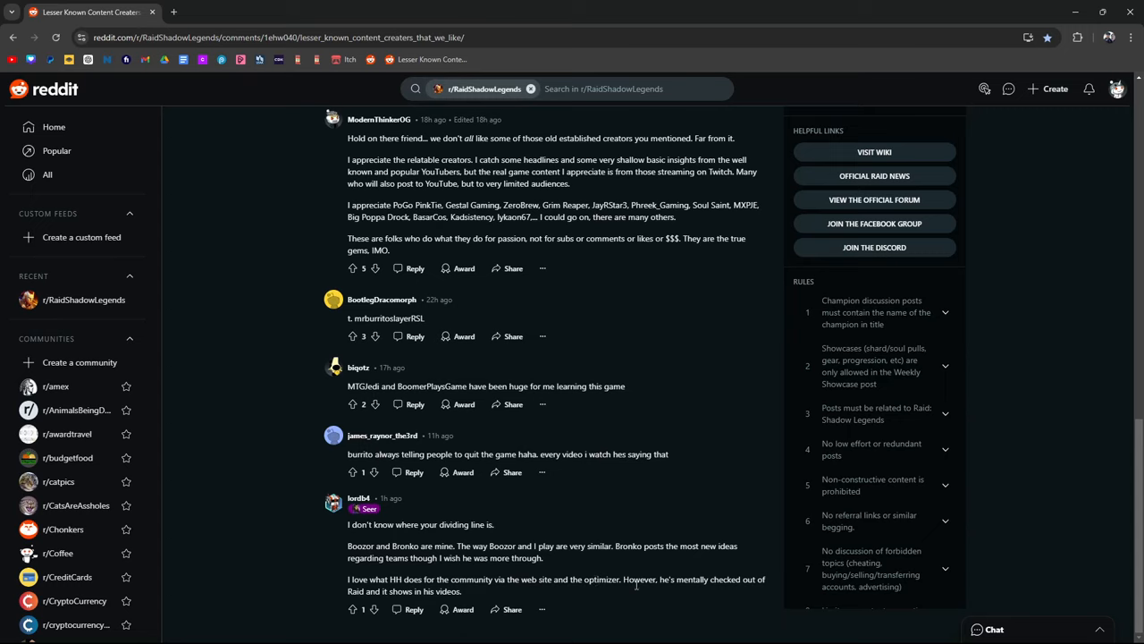
pyautogui.moveTo(660, 579); pyautogui.dragTo(708, 579)
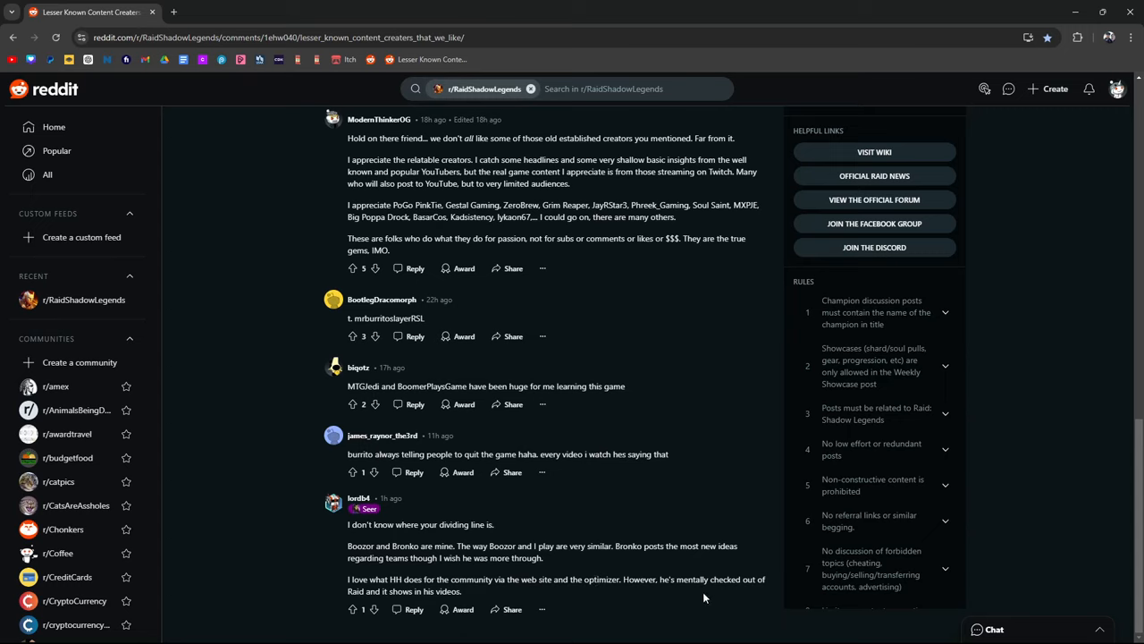
pyautogui.scroll(3)
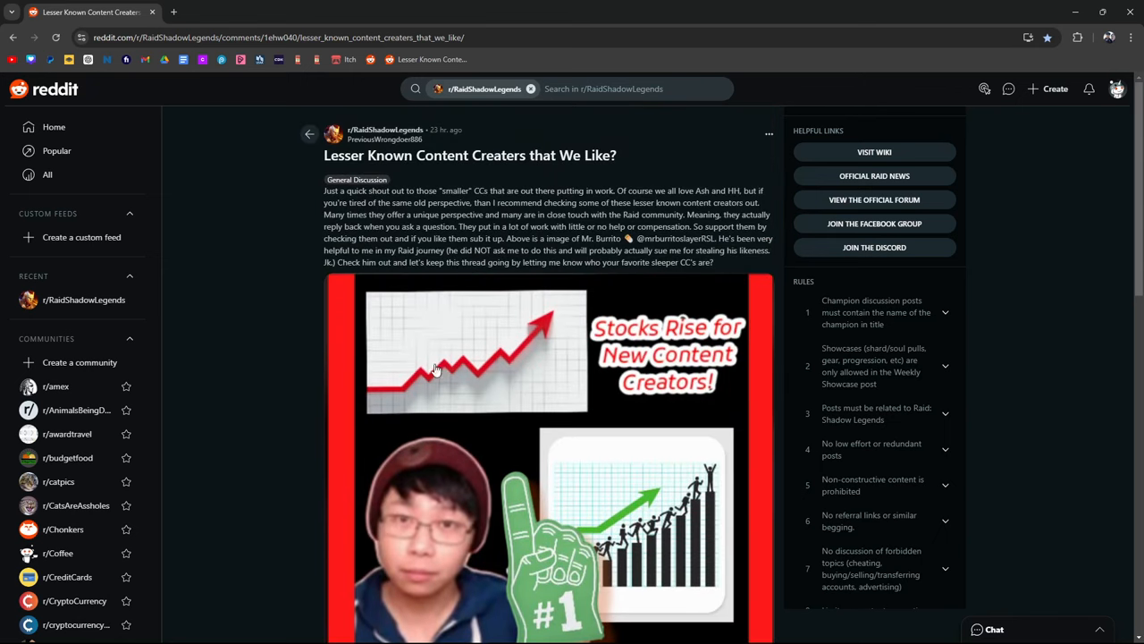
pyautogui.moveTo(365, 277)
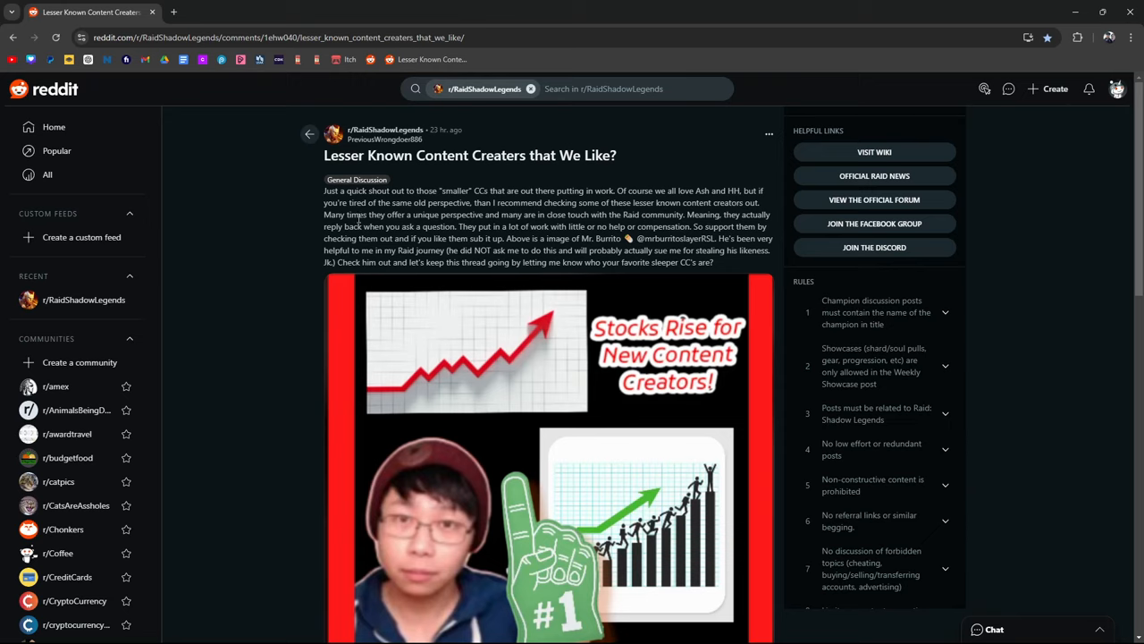
pyautogui.moveTo(456, 143)
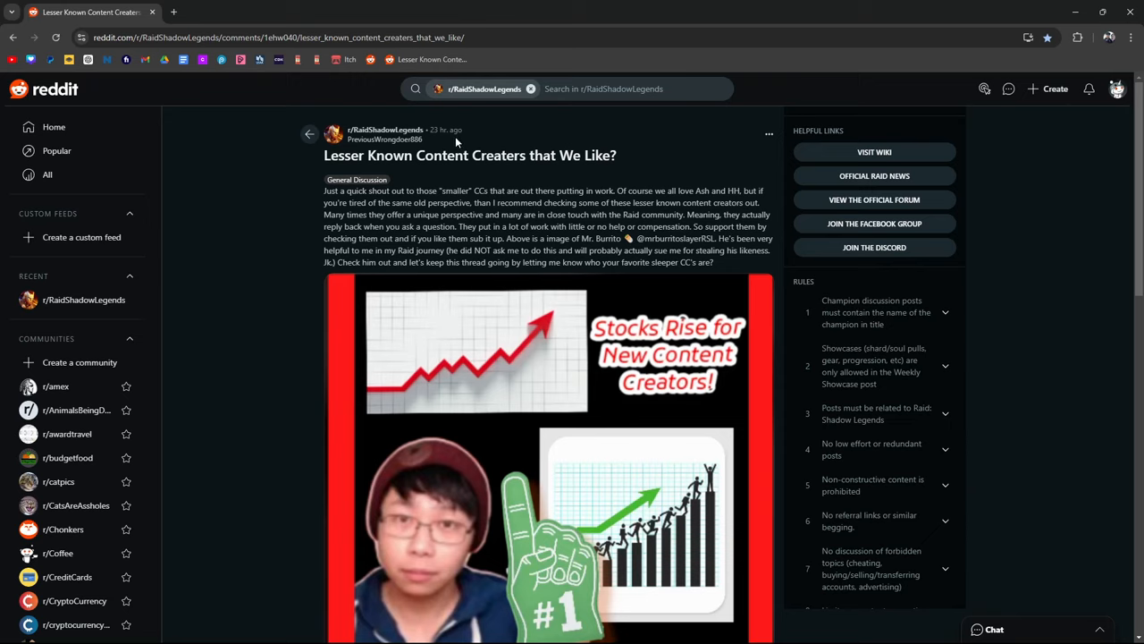
# Step: Scroll back down from the post title and highlight the long comment about favourite streamers
pyautogui.scroll(-3)
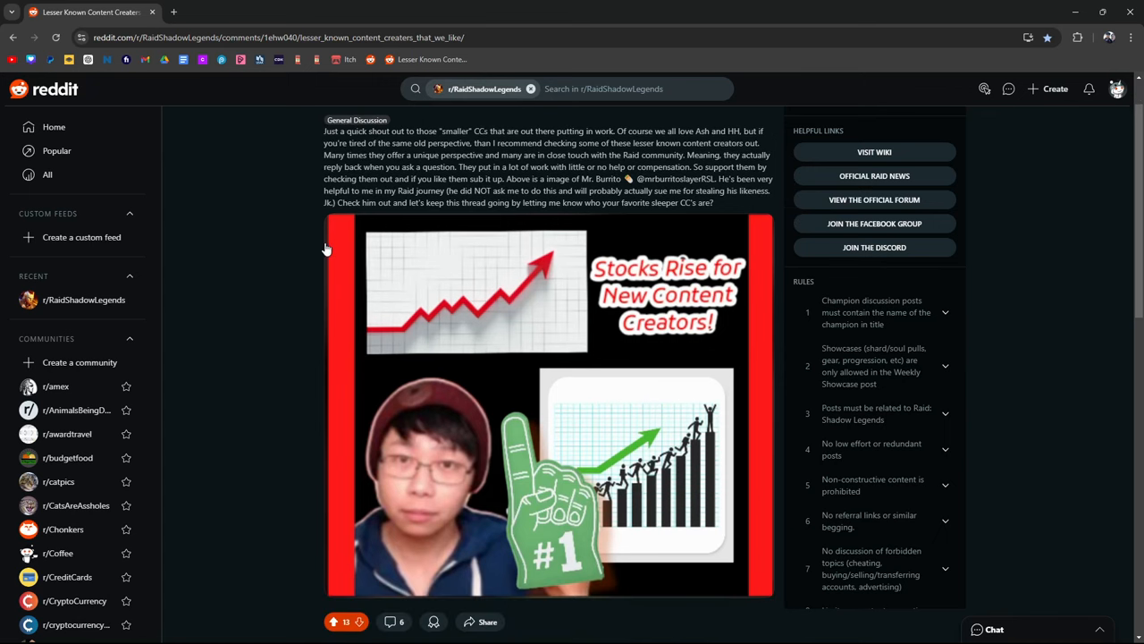
pyautogui.moveTo(283, 319)
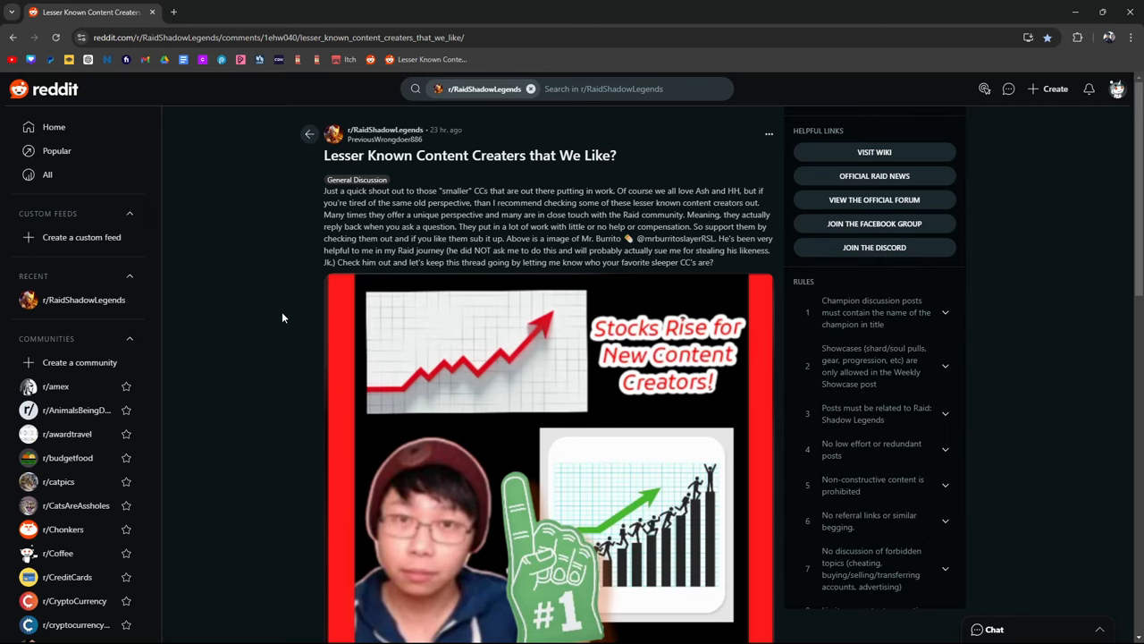
pyautogui.scroll(-3)
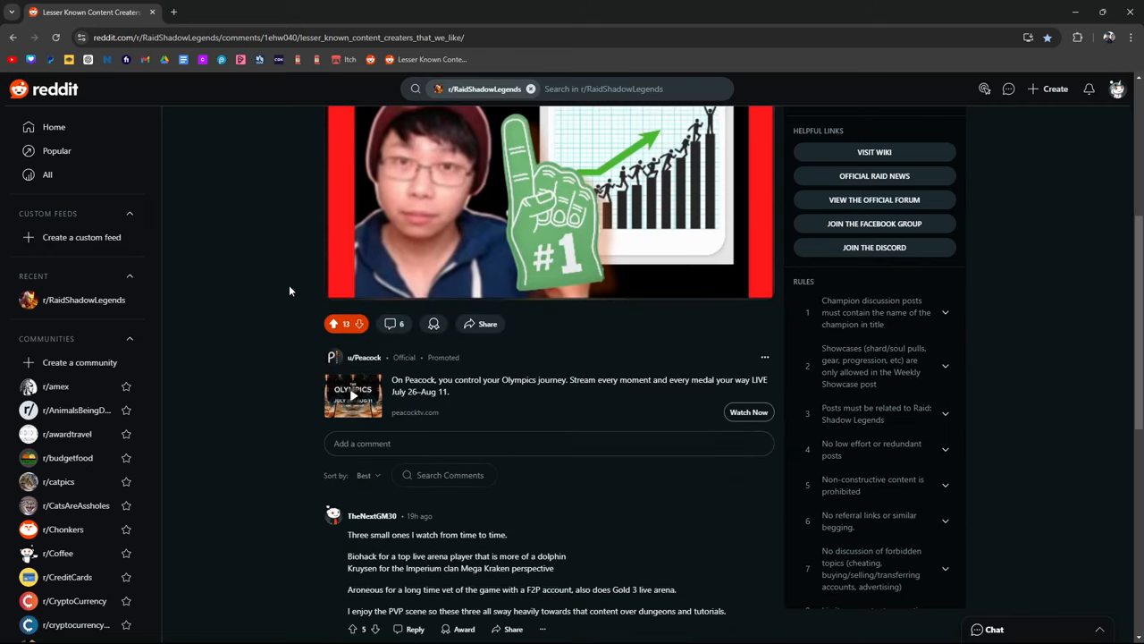
pyautogui.scroll(-3)
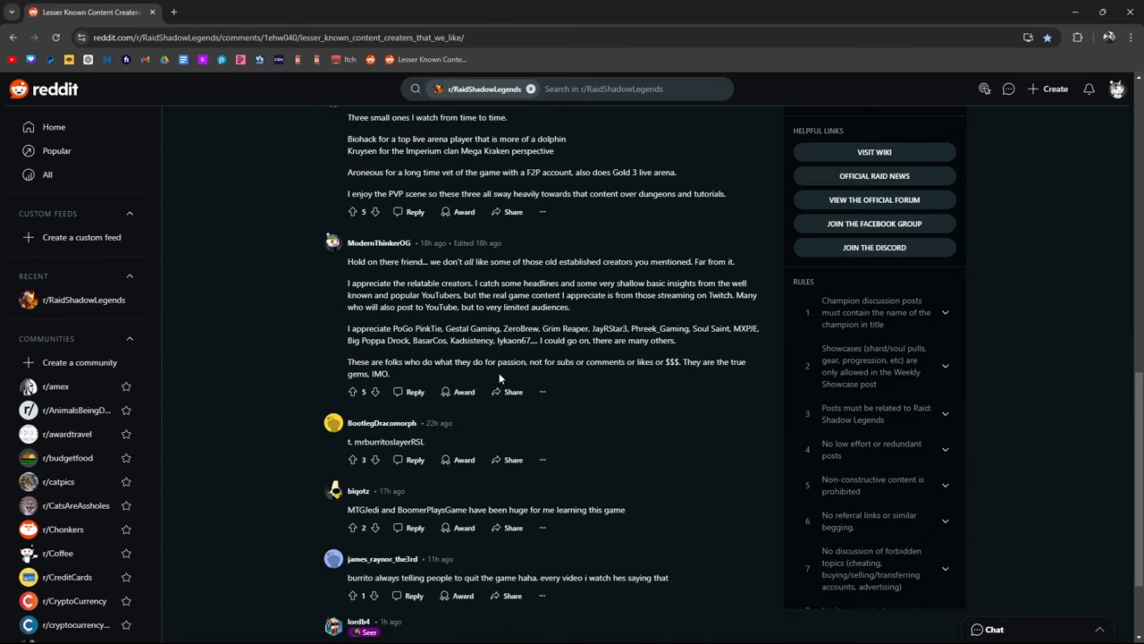
pyautogui.moveTo(347, 261); pyautogui.dragTo(483, 361)
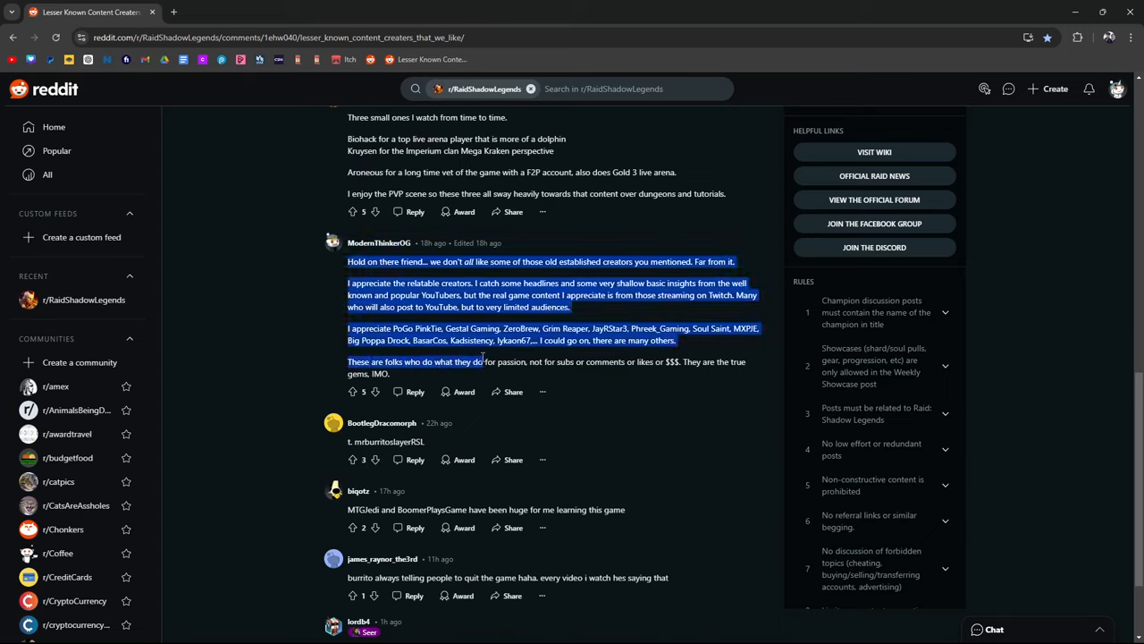